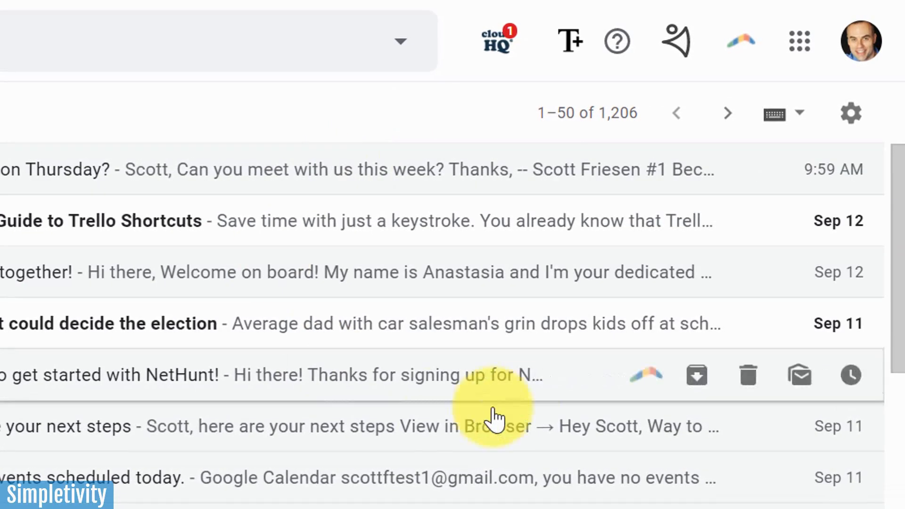
mouse_move(849, 113)
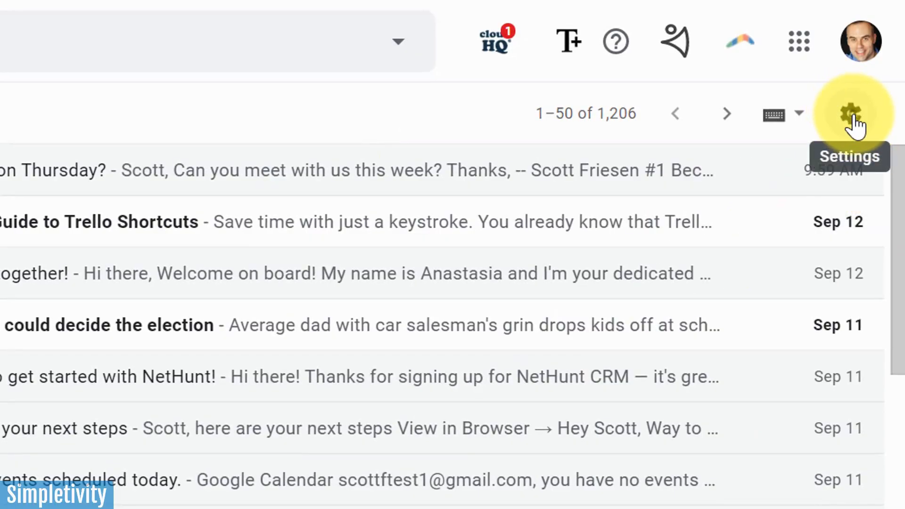
Step: Go from the inbox to Gmail's full Settings pages via the gear menu
click(849, 113)
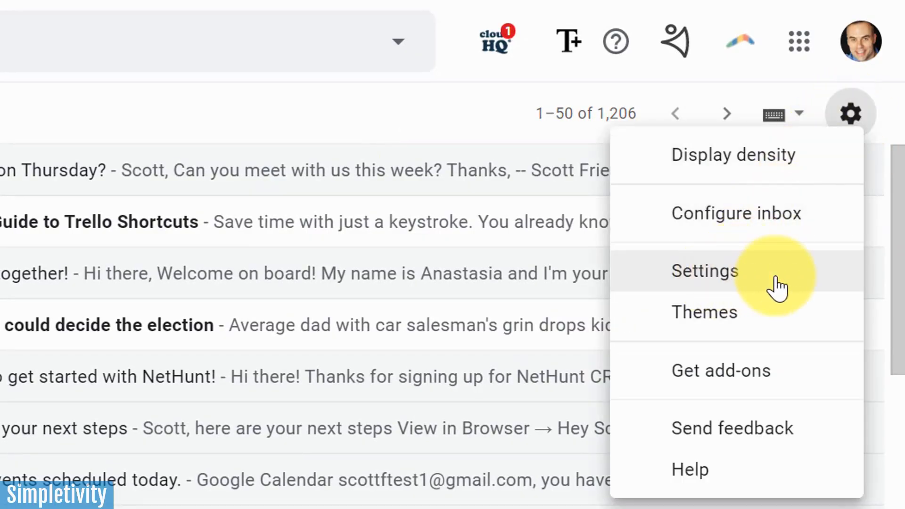
click(705, 272)
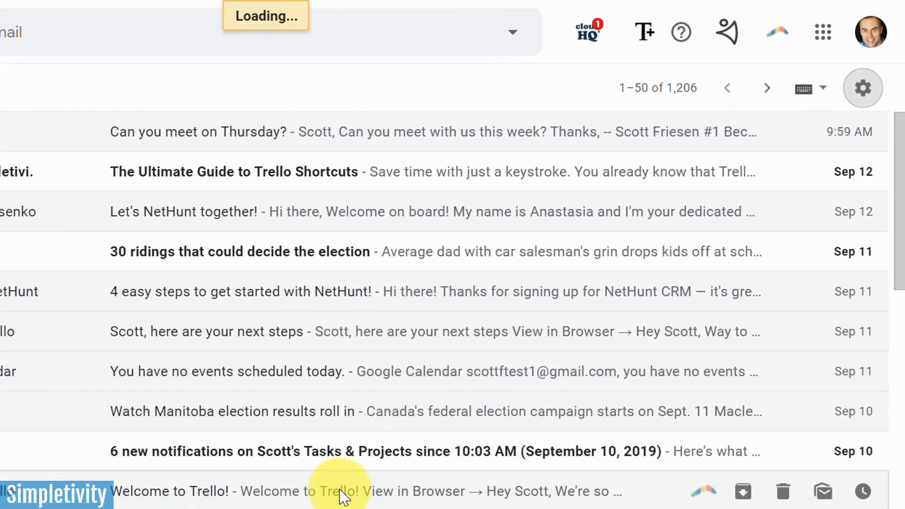
click(862, 87)
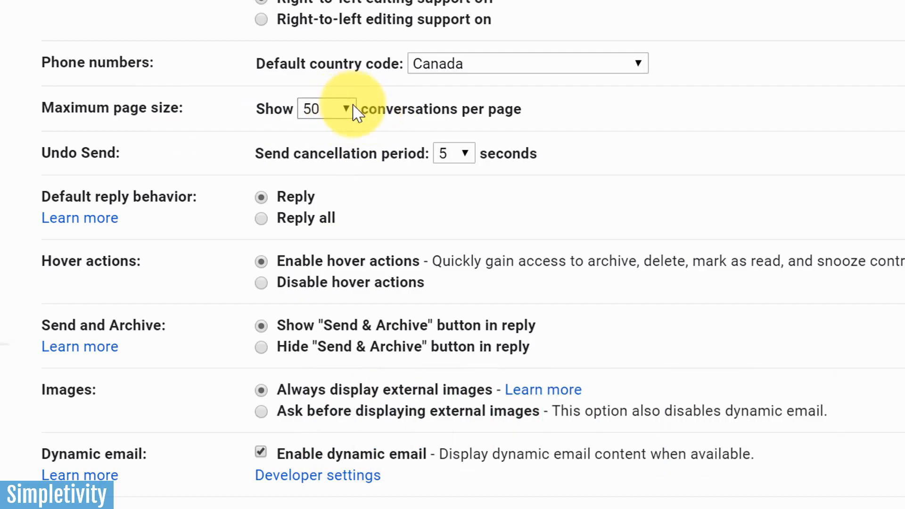
click(327, 109)
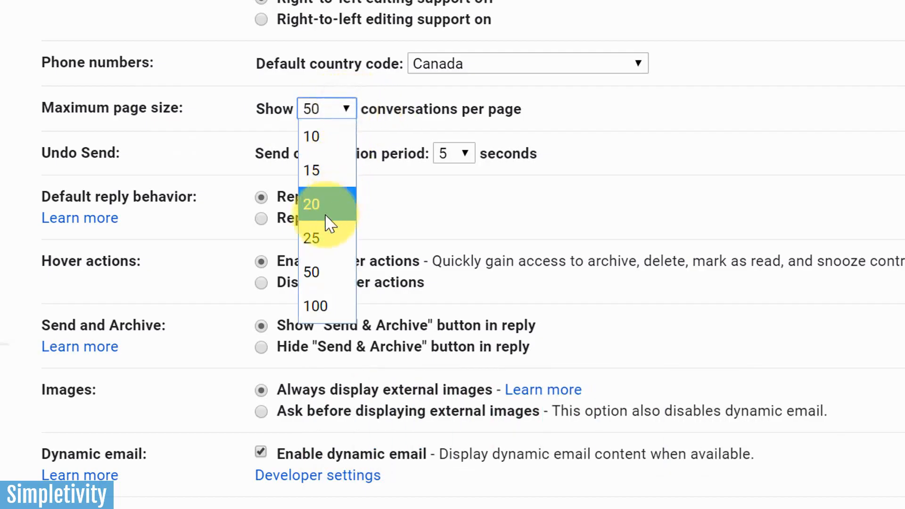
mouse_move(316, 305)
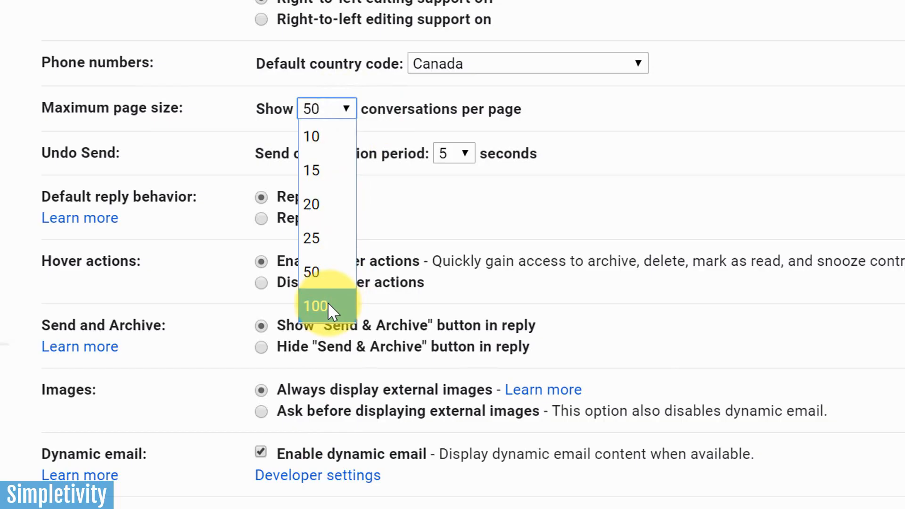
mouse_move(312, 272)
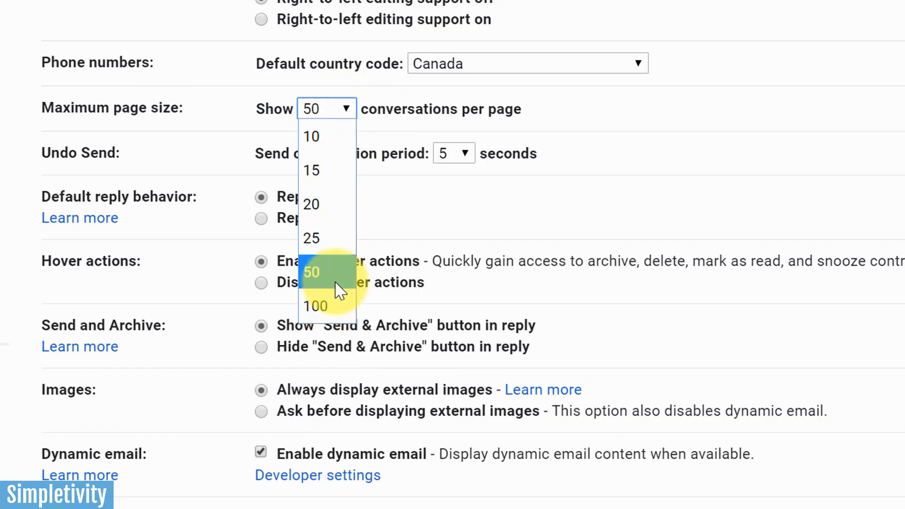
mouse_move(328, 204)
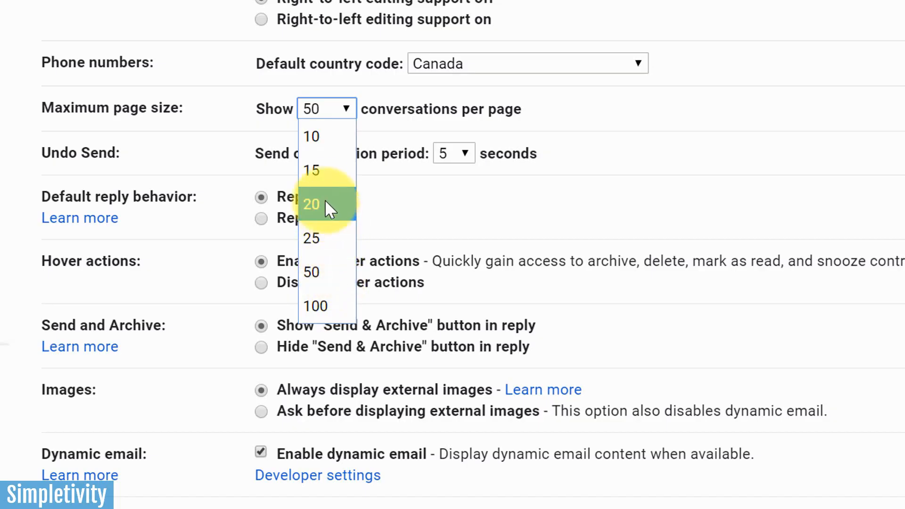
mouse_move(316, 238)
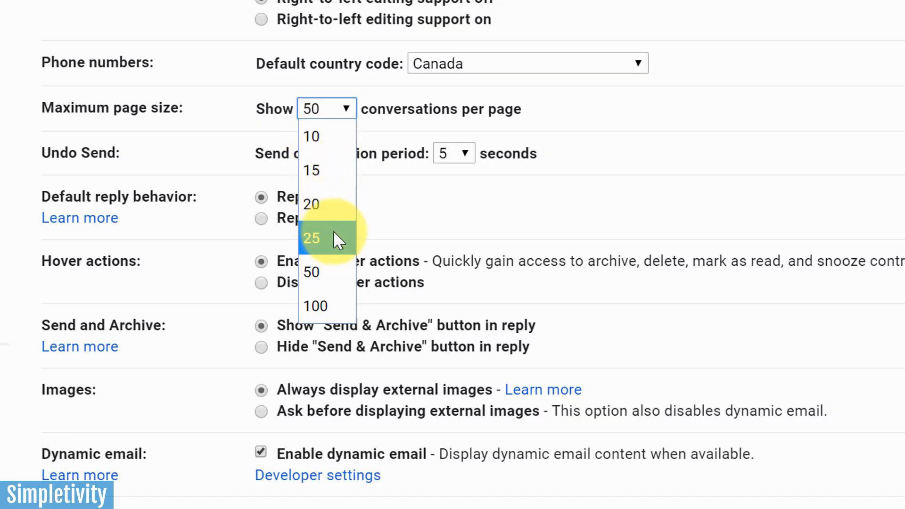
mouse_move(336, 212)
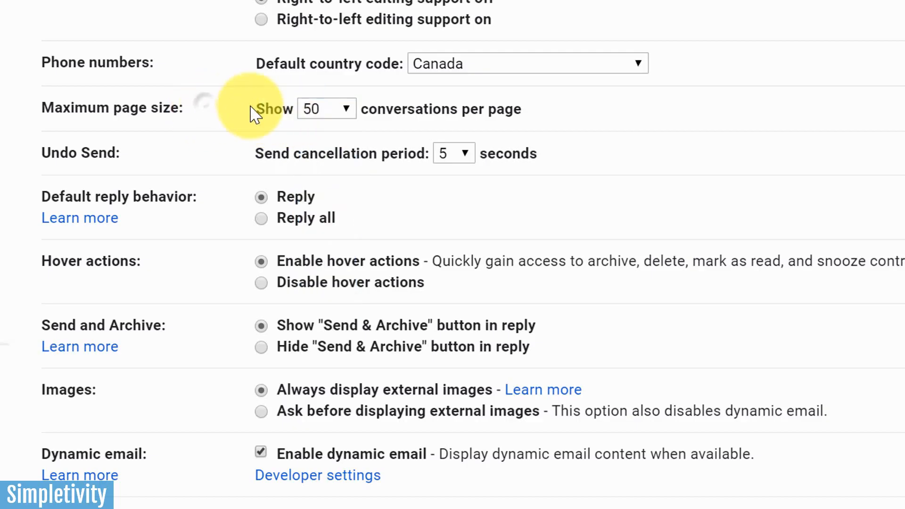
mouse_move(169, 160)
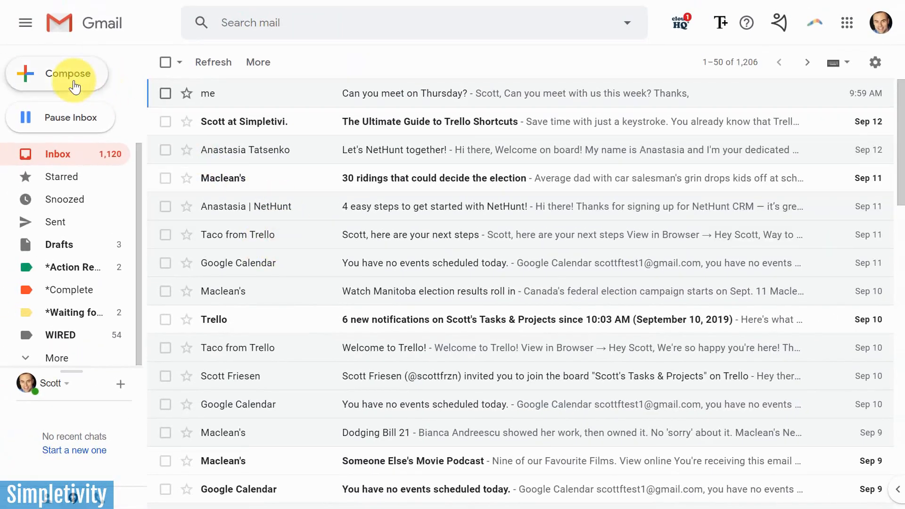
click(69, 74)
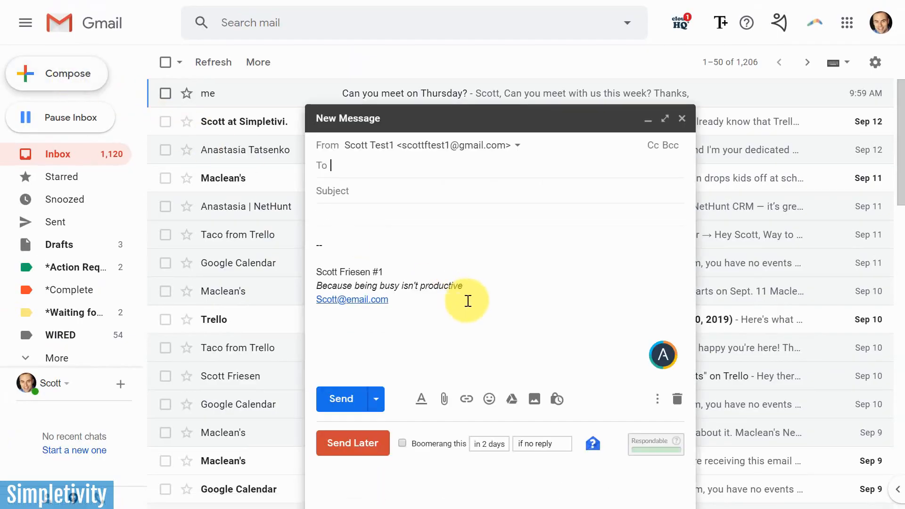
text(scot)
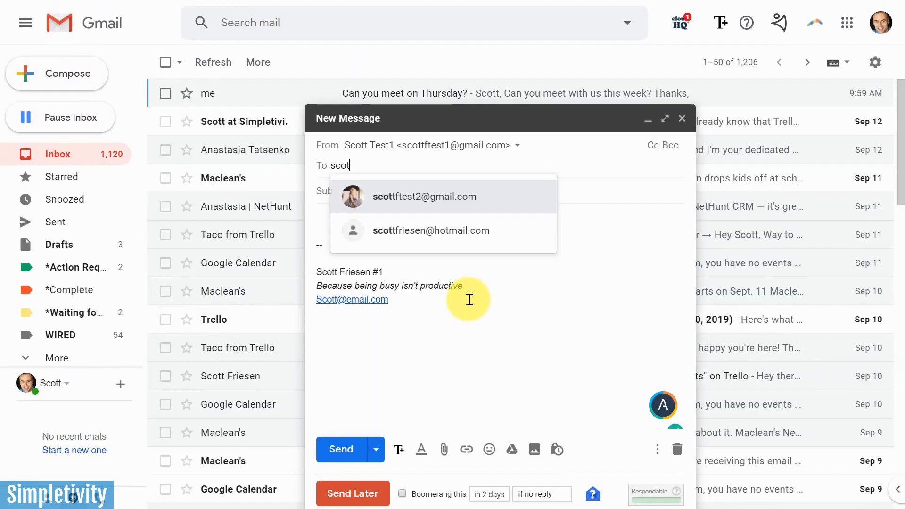
click(424, 196)
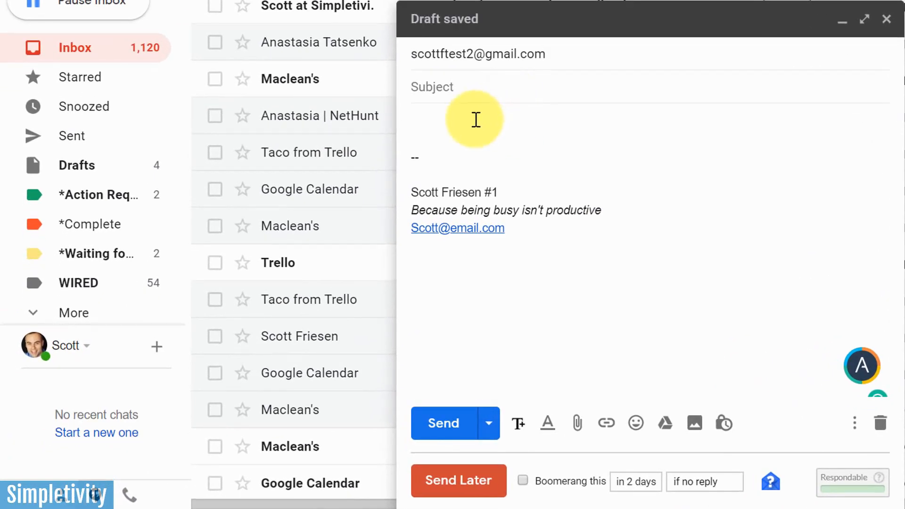
text(Scott,)
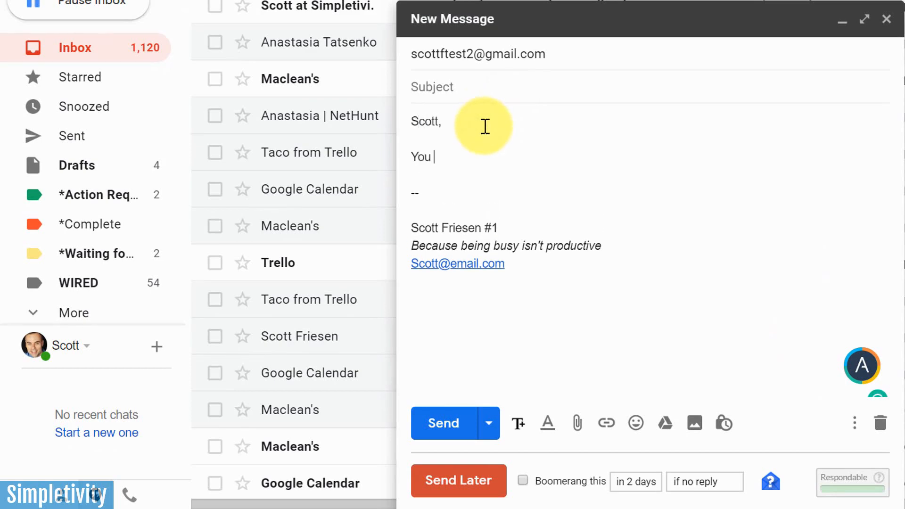
text(are an idiot)
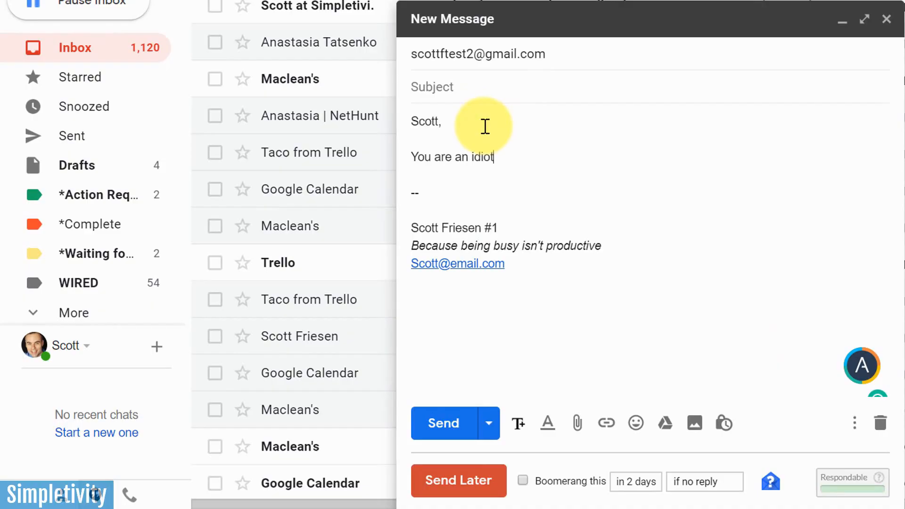
click(443, 423)
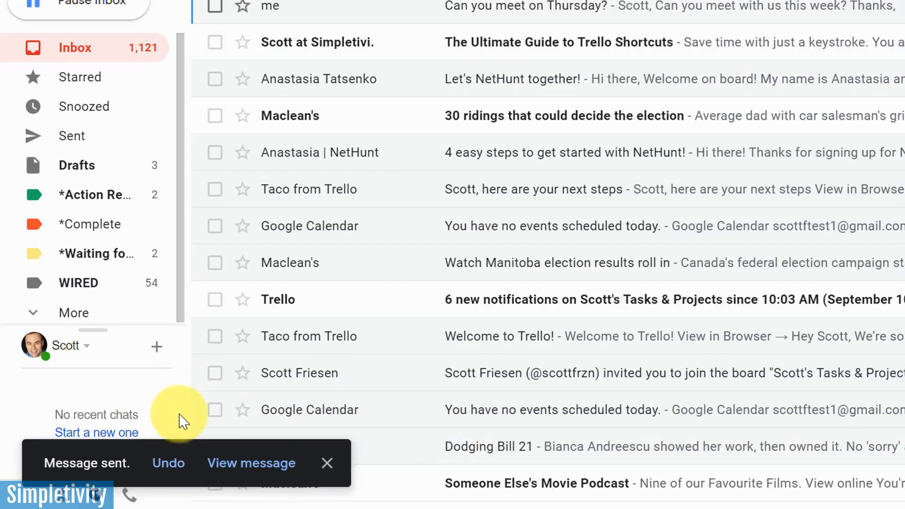
Step: Undo the just-sent email, resend the reopened draft, and undo it once more
click(168, 463)
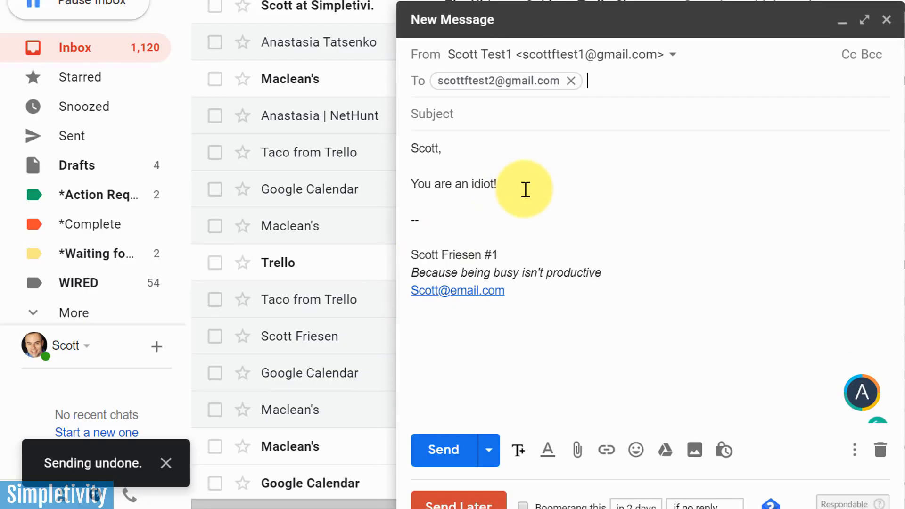
mouse_move(537, 191)
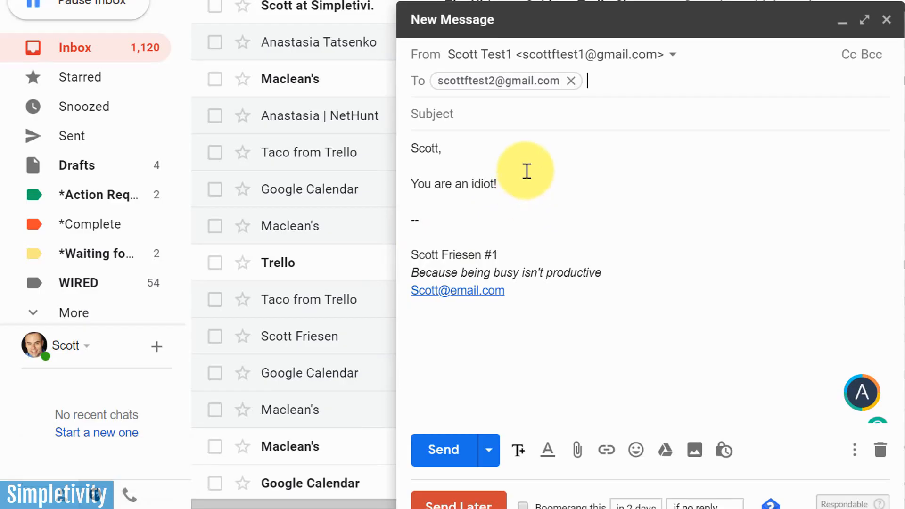
mouse_move(443, 449)
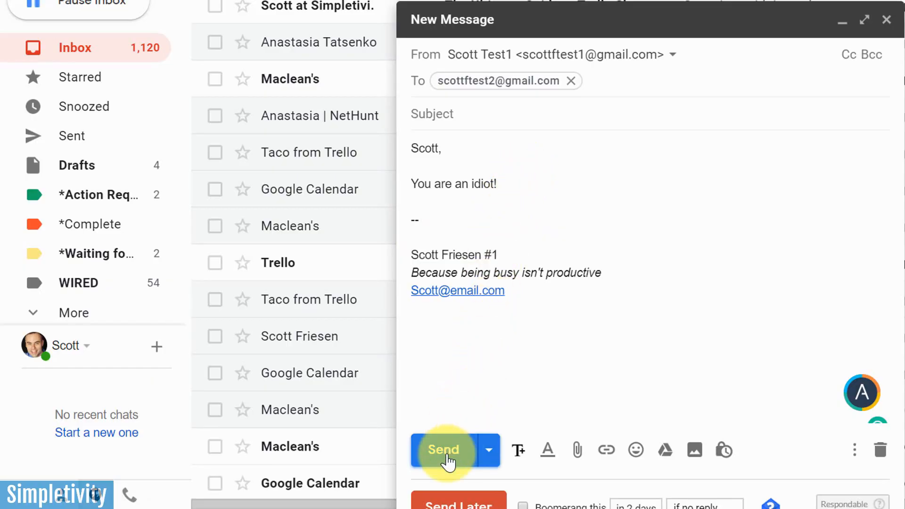
click(444, 450)
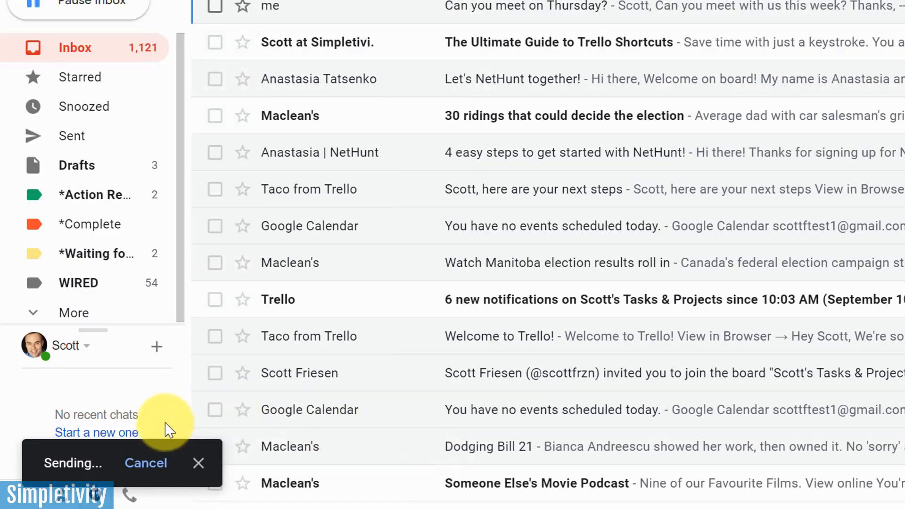
mouse_move(169, 414)
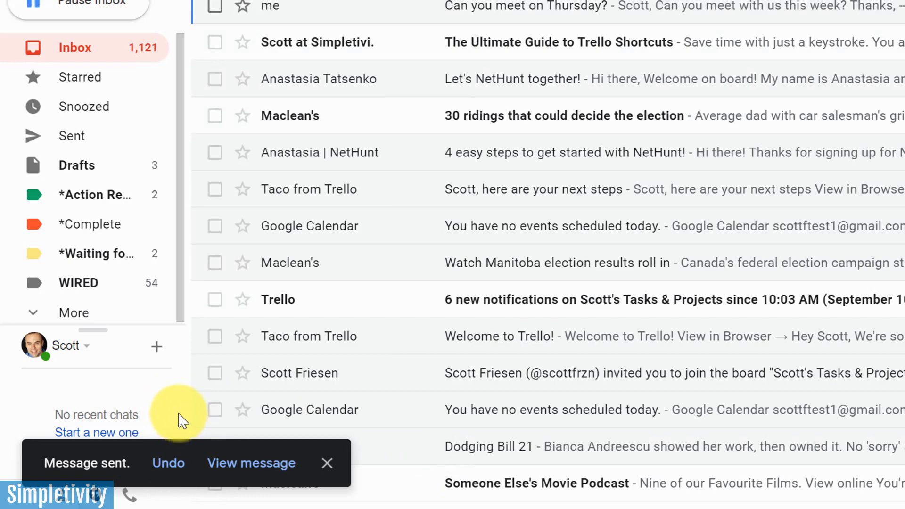
click(168, 462)
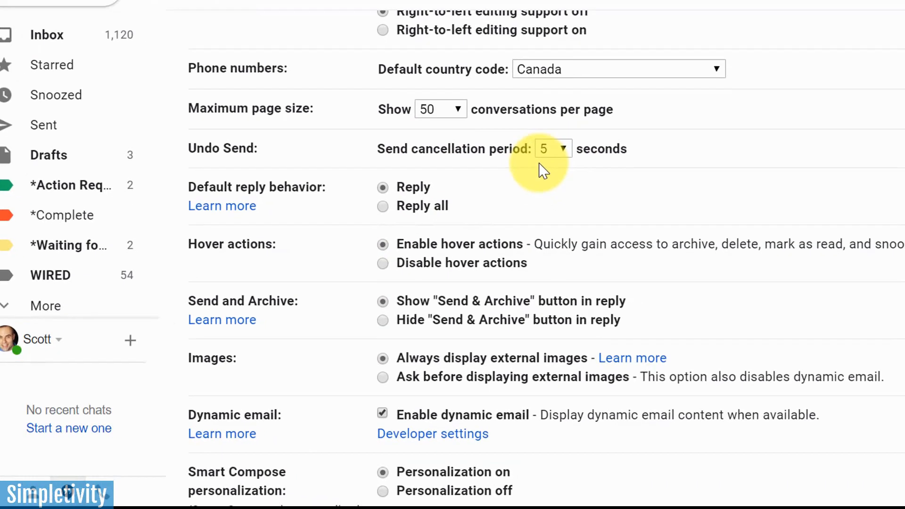
Step: Show the Undo Send cancellation period choices of 5, 10, 20 or 30 seconds
click(551, 149)
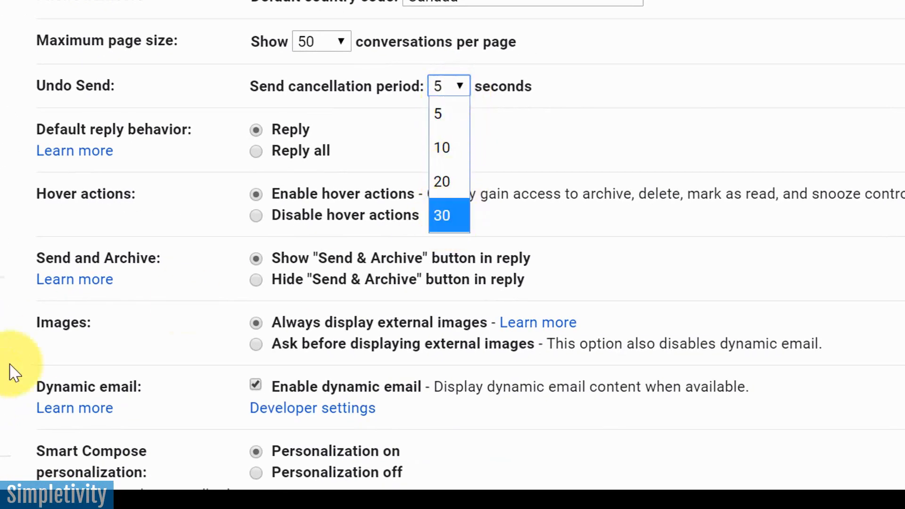
mouse_move(449, 216)
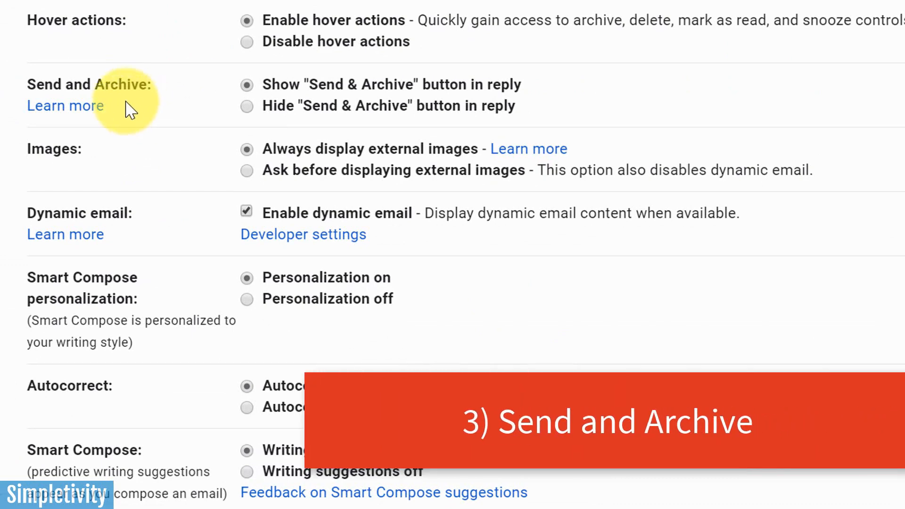
mouse_move(152, 110)
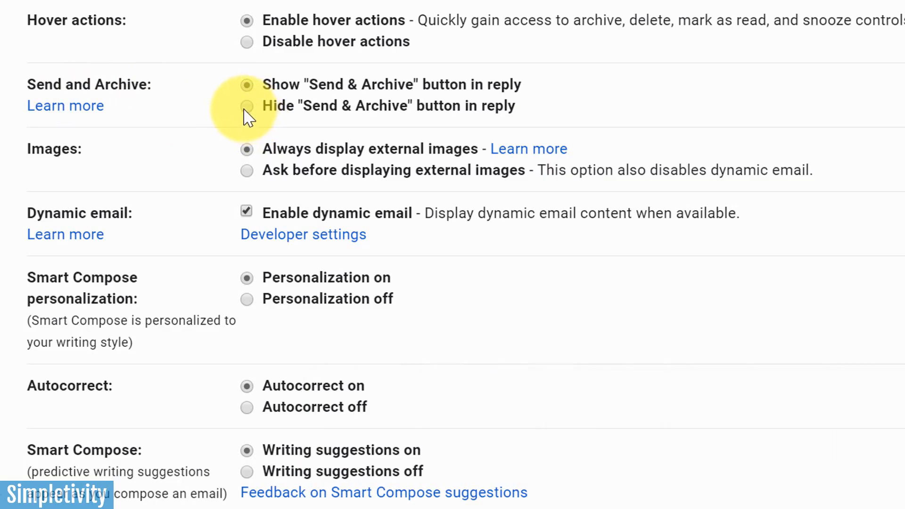
mouse_move(352, 123)
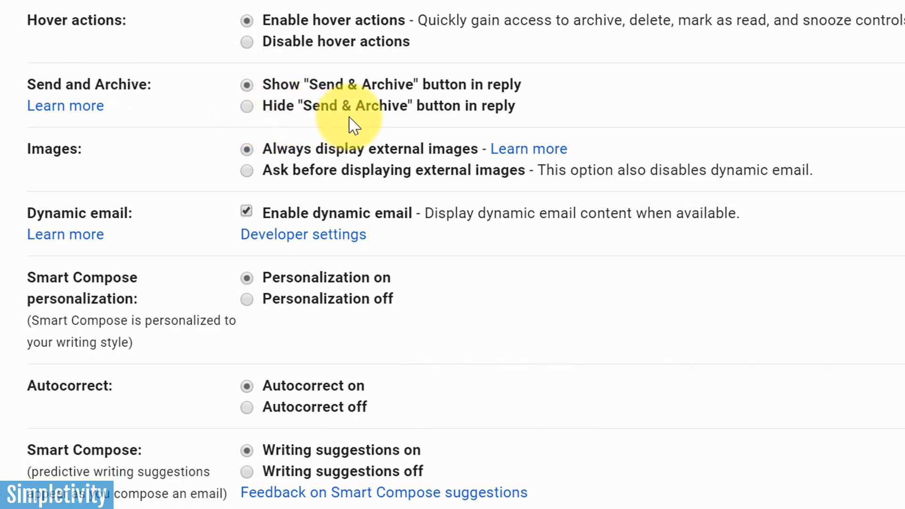
mouse_move(283, 110)
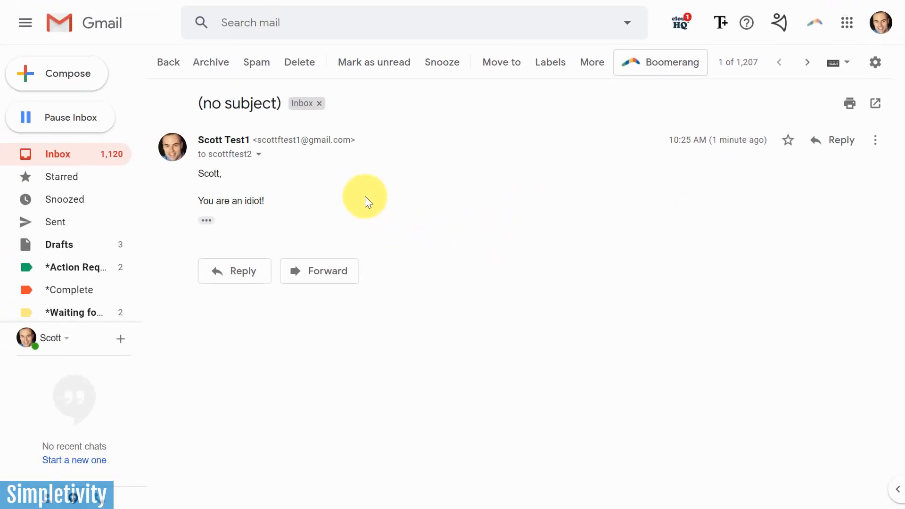
mouse_move(372, 204)
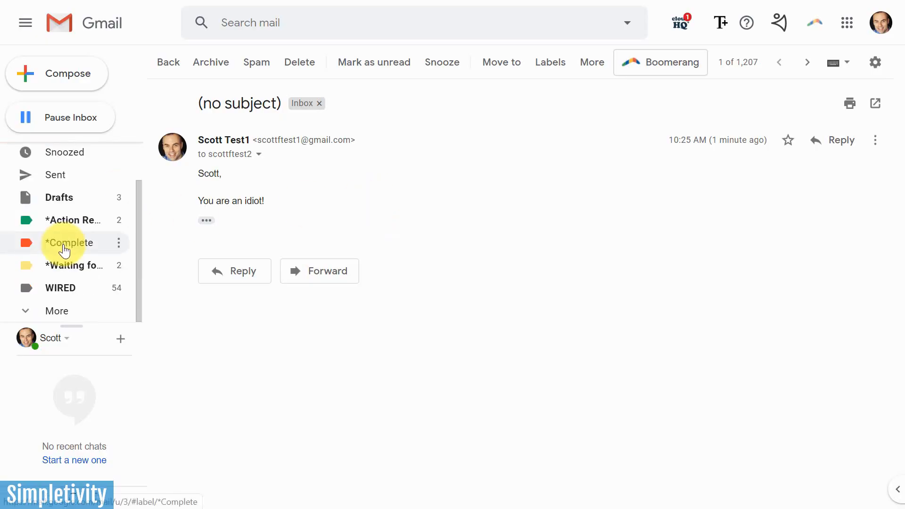
Step: Expand the label list and start a reply to the no-subject 'You are an idiot!' message
click(56, 311)
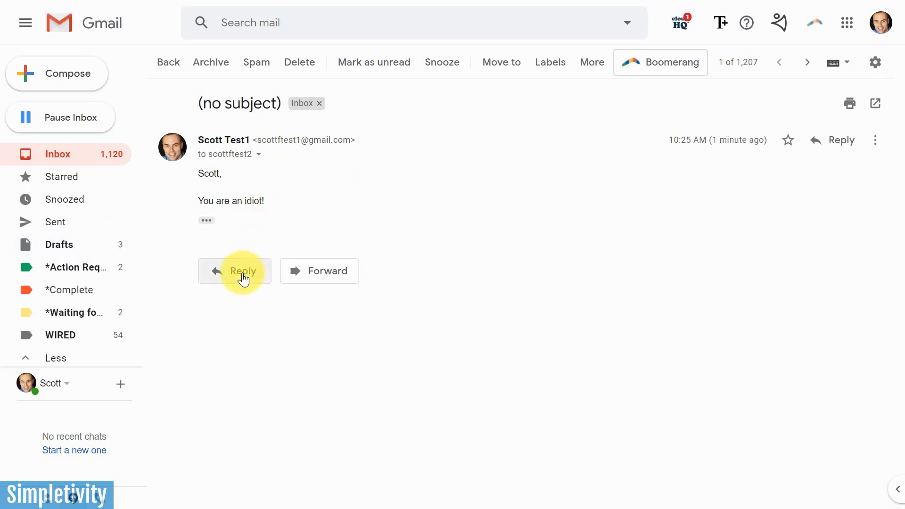
click(234, 270)
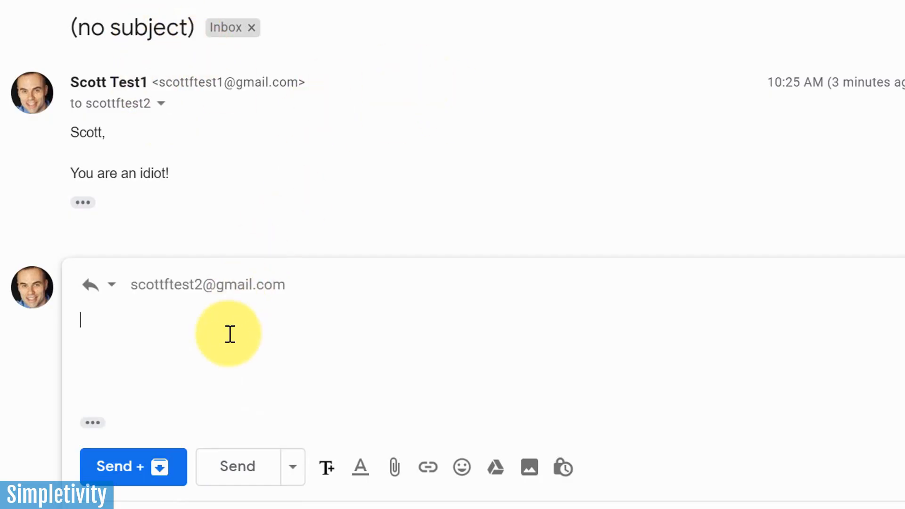
Step: Reply 'You said what?' with Send + archive, then return to the mail settings
text(You sa)
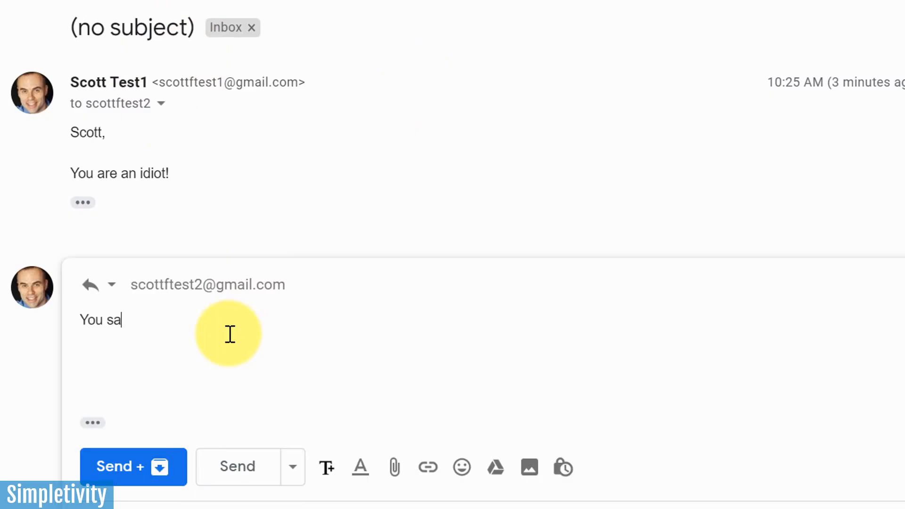
text(id what)
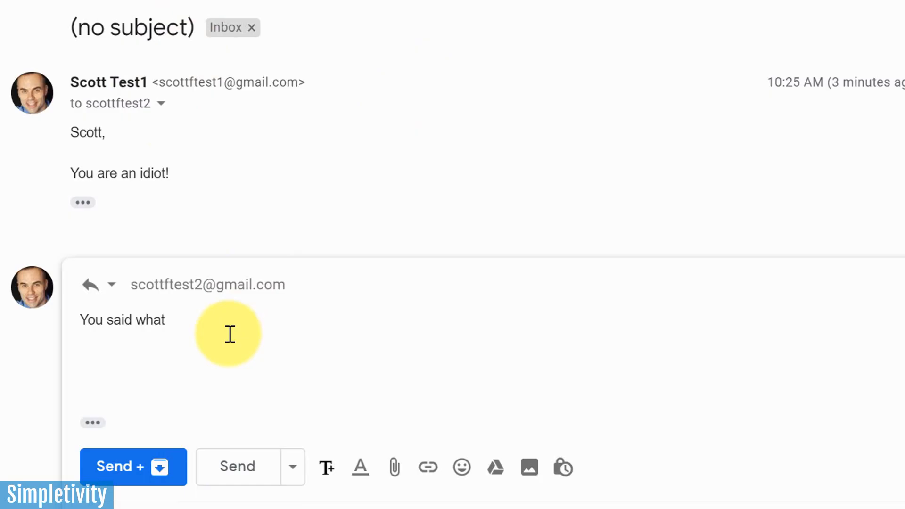
text(?)
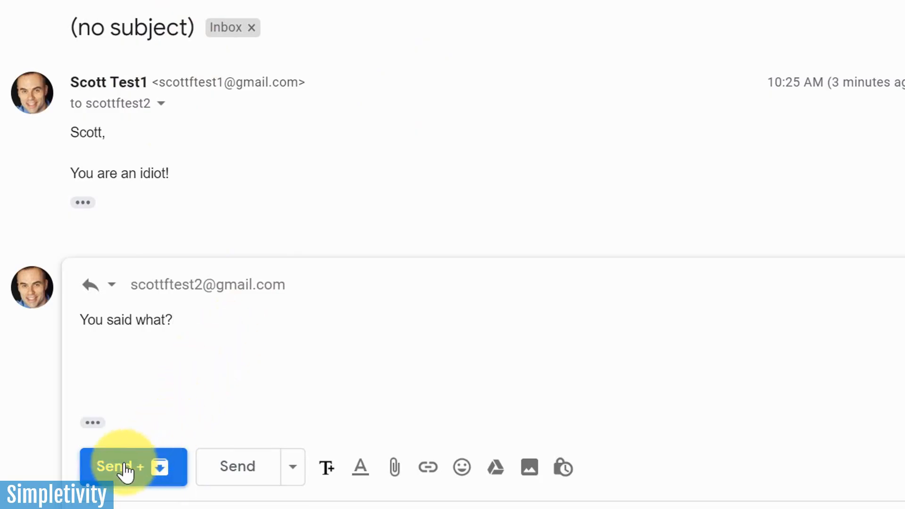
click(120, 466)
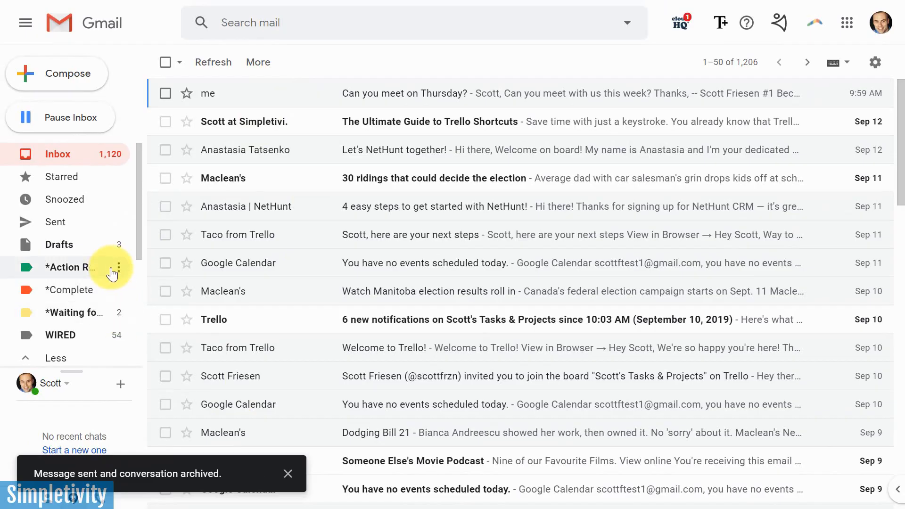
mouse_move(236, 234)
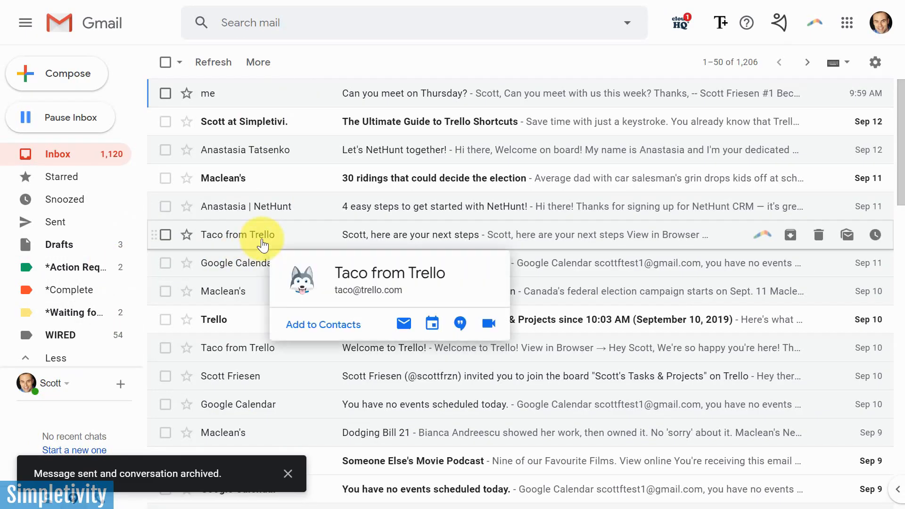
mouse_move(316, 103)
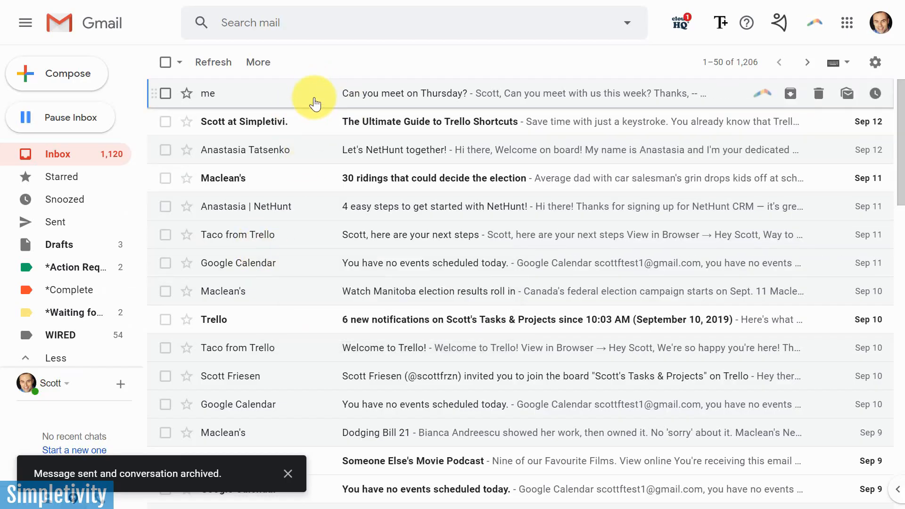
click(875, 62)
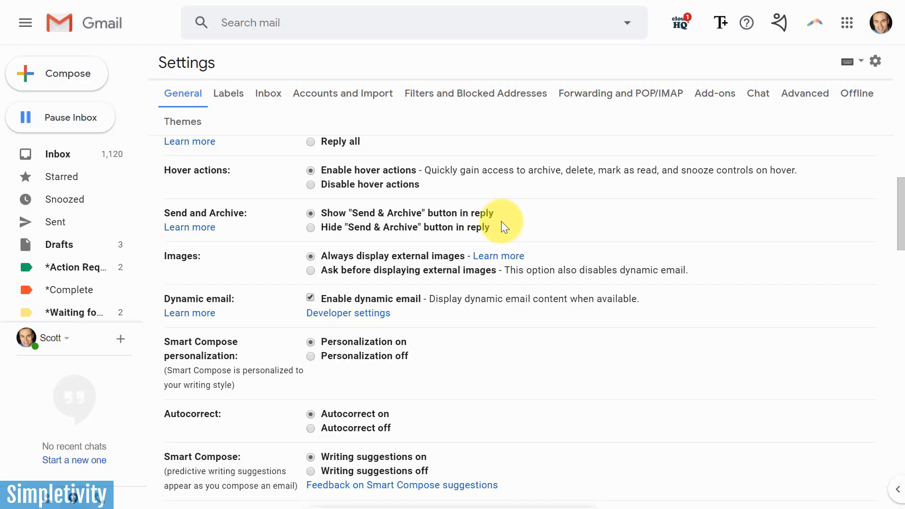
mouse_move(296, 267)
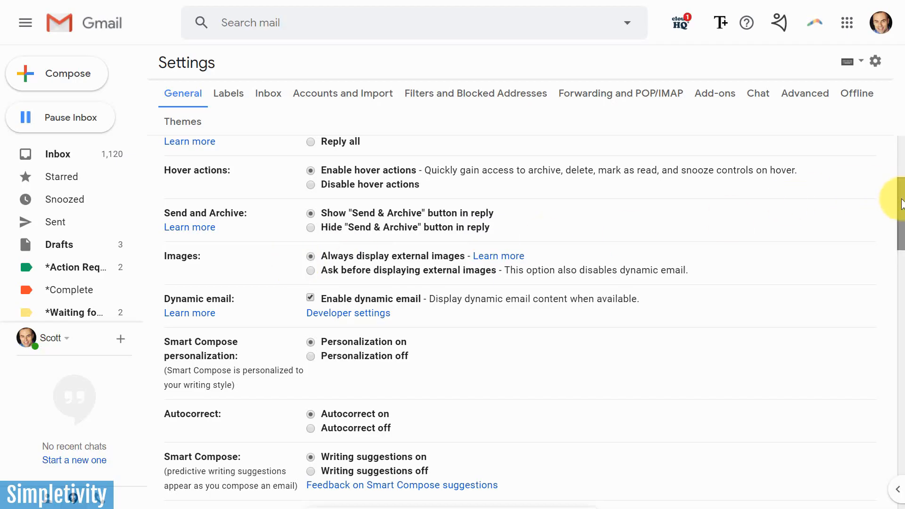
Step: Scroll General settings to the Smart Compose personalization, Autocorrect and Smart Compose options
scroll(down, 3)
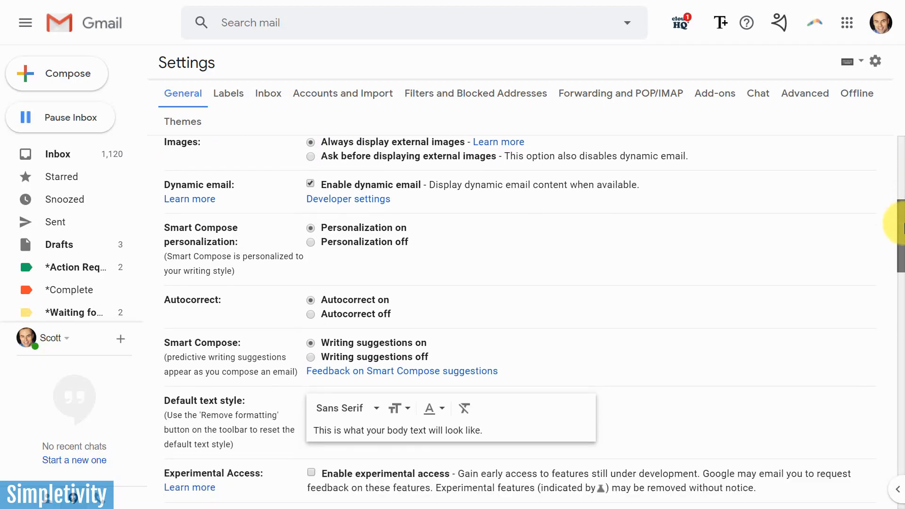
scroll(down, 3)
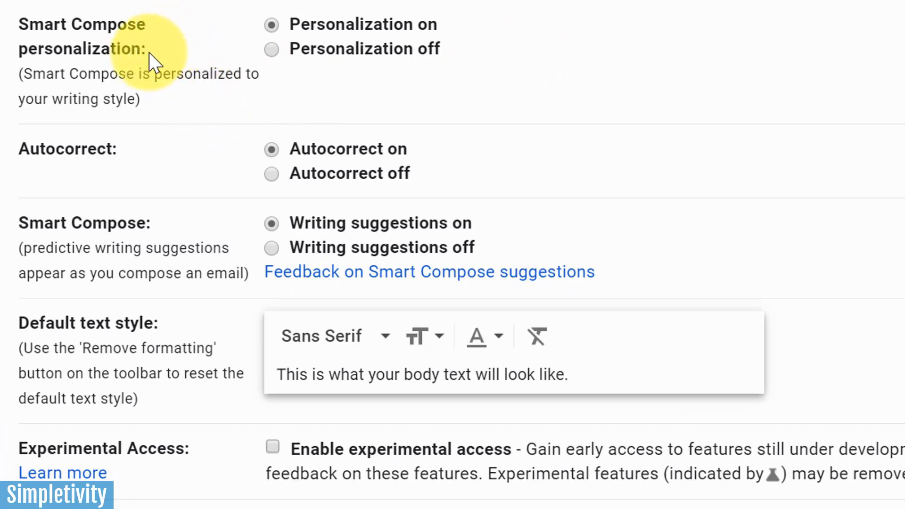
mouse_move(166, 55)
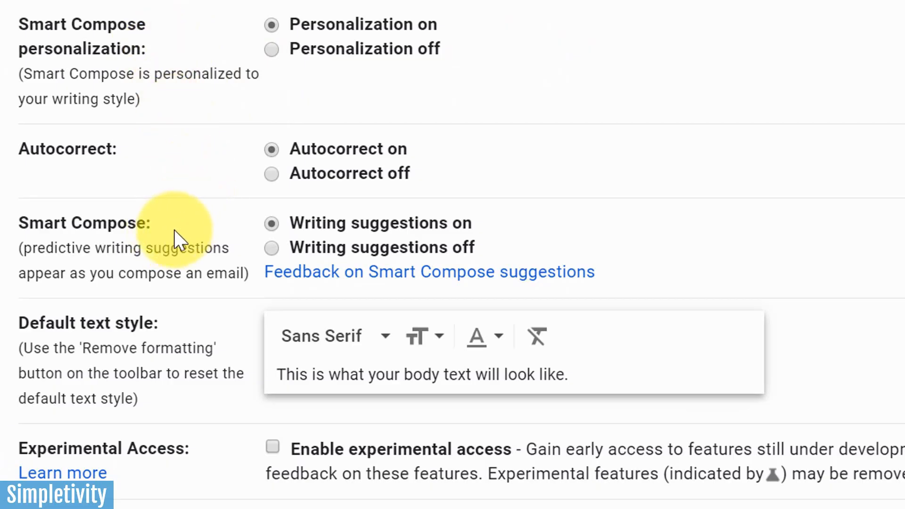
mouse_move(214, 242)
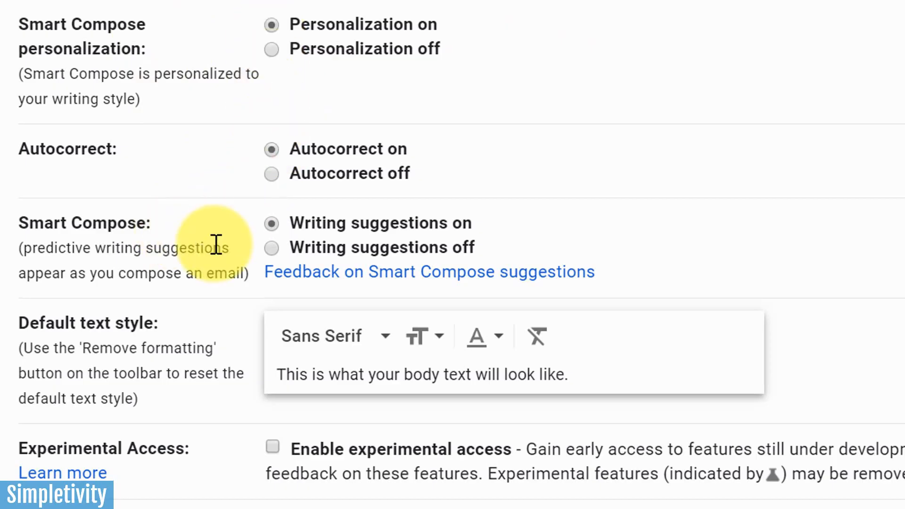
mouse_move(249, 118)
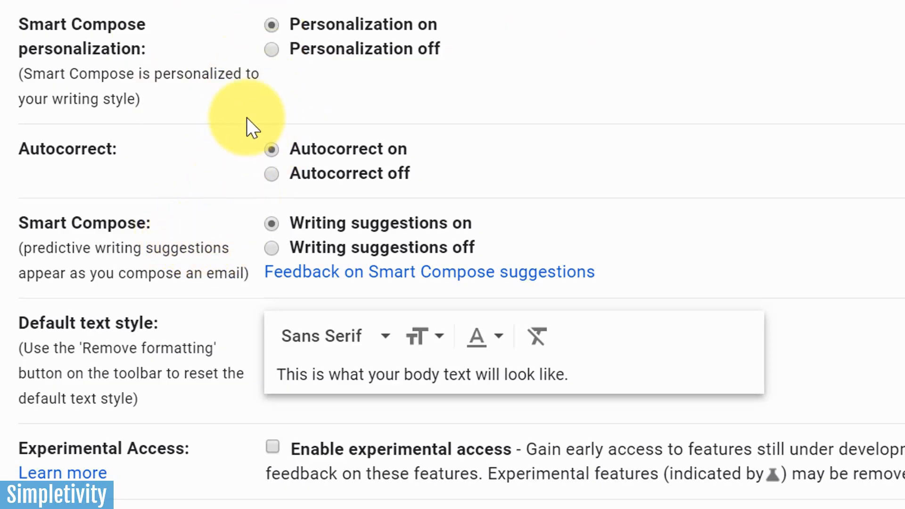
mouse_move(165, 225)
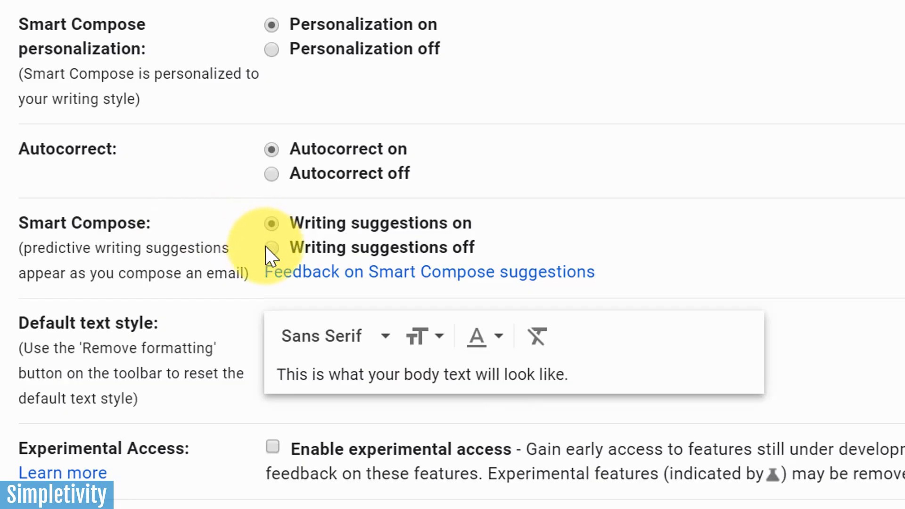
mouse_move(294, 234)
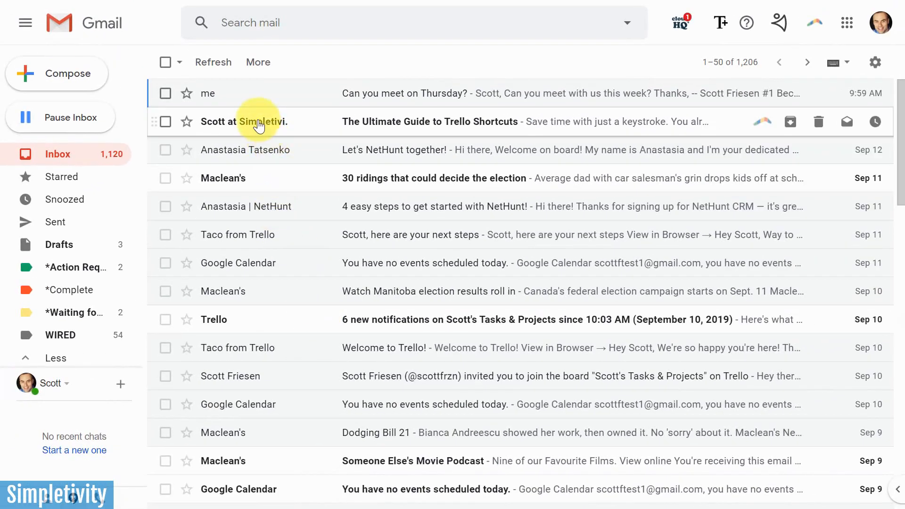
Step: Reply to 'Can you meet on Thursday?' starting with 'Yes' and a first Smart Compose attempt
click(404, 93)
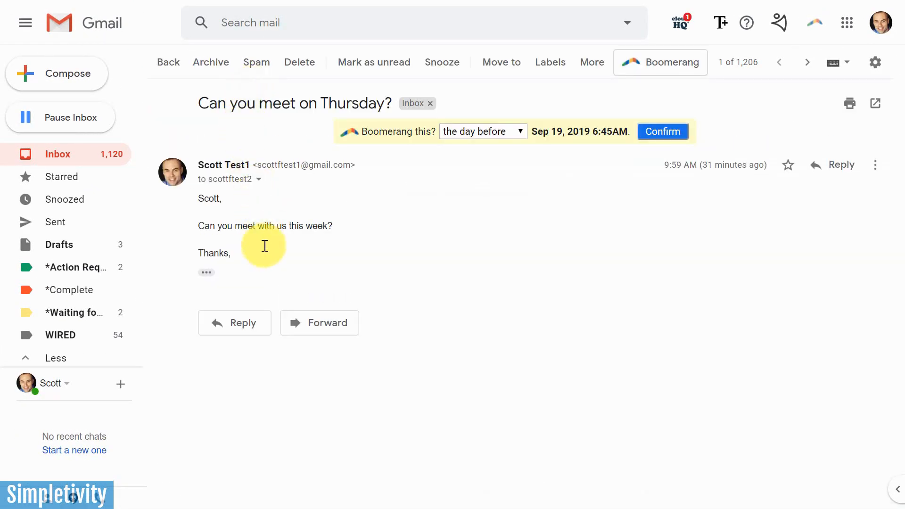
click(234, 322)
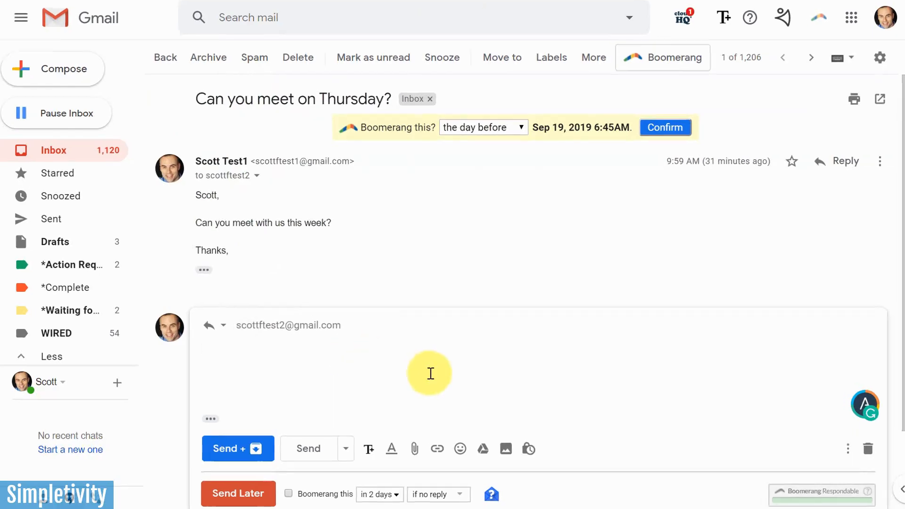
text(Yes, I can mee)
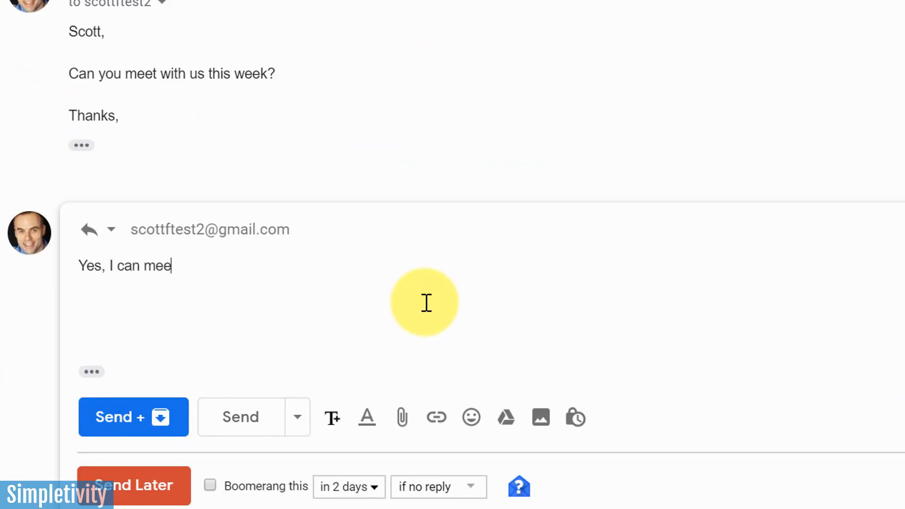
text(do that)
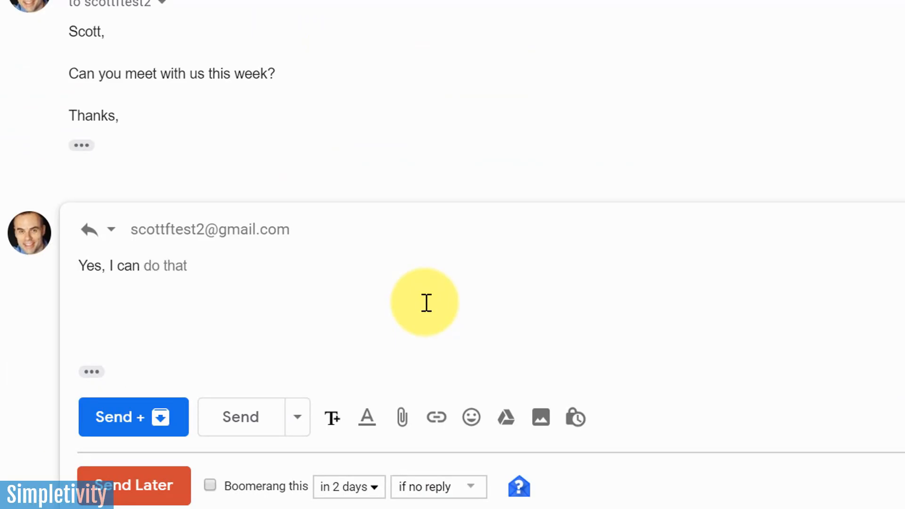
mouse_move(185, 269)
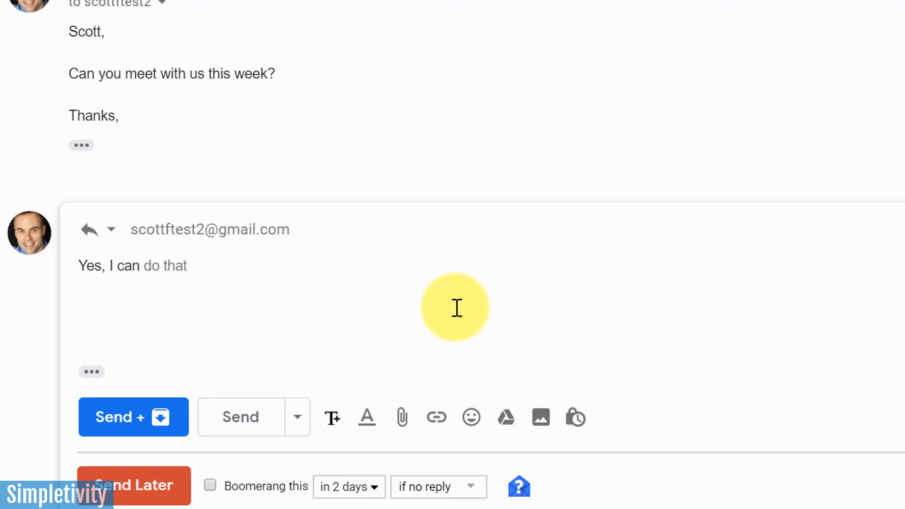
click(138, 265)
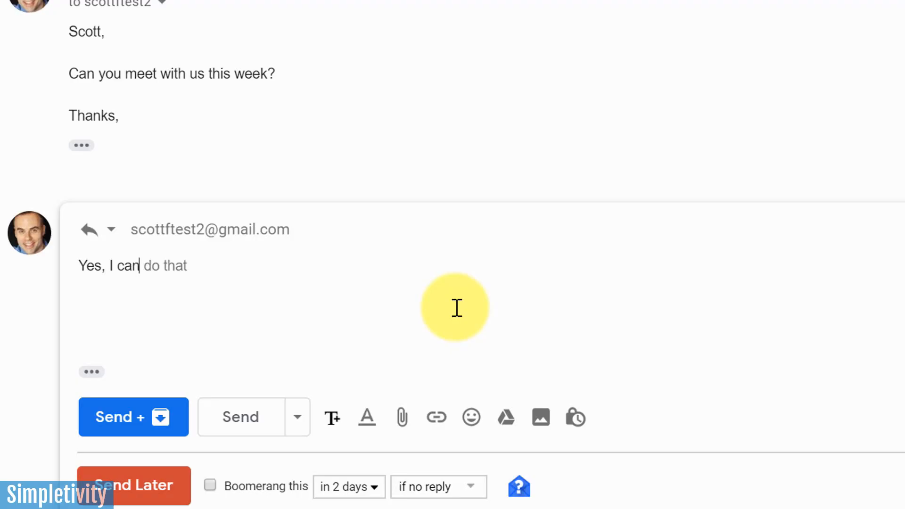
Step: Finish the reply as 'Yes, I can meet on Thursday. See you then.'
text(meet)
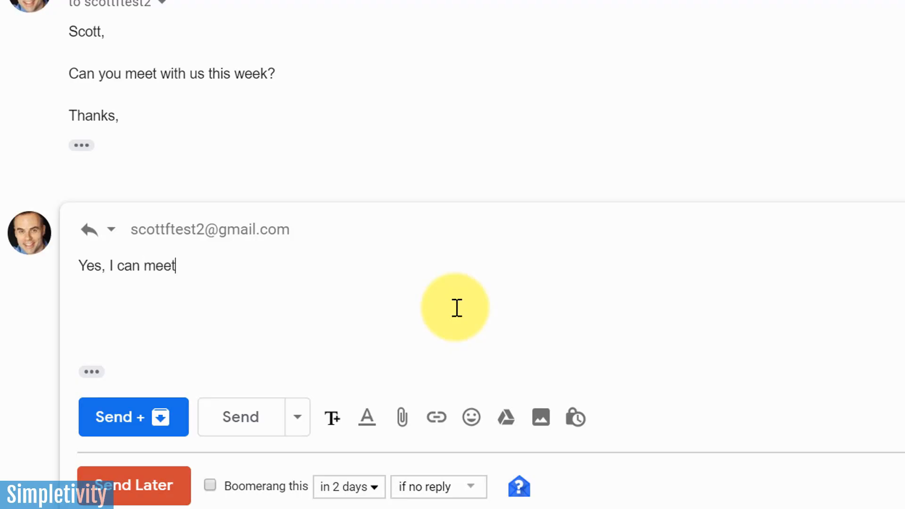
text(on Thursday)
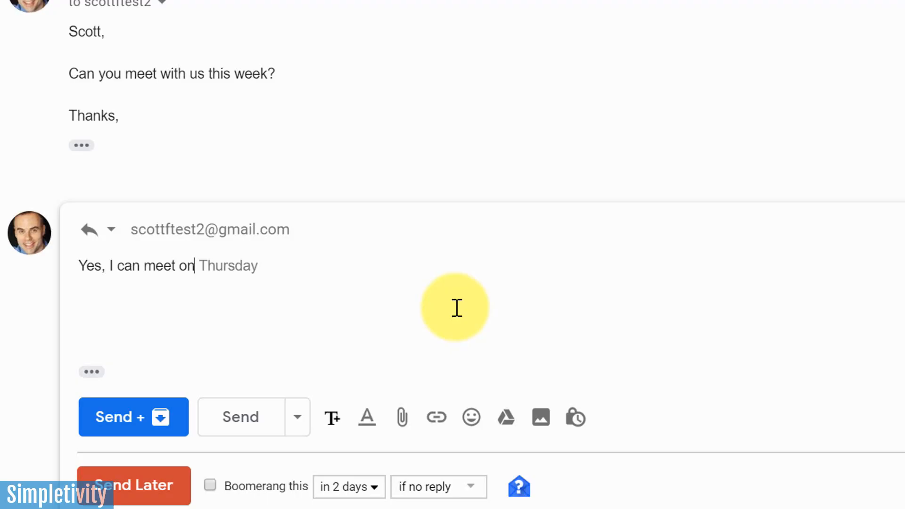
text(.)
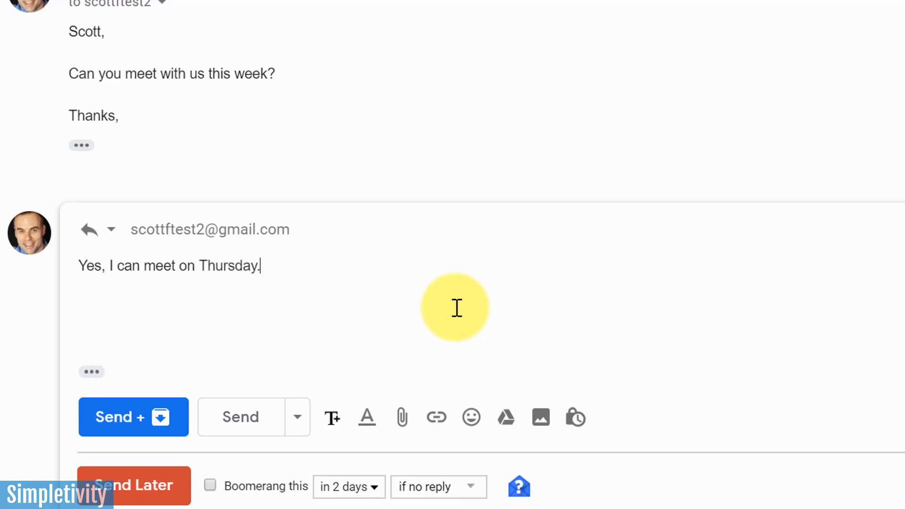
text(See you then)
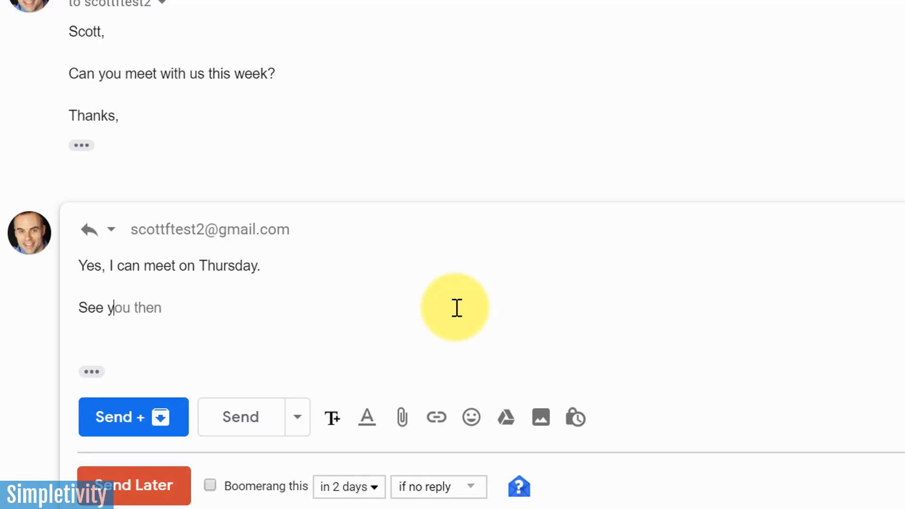
text(.)
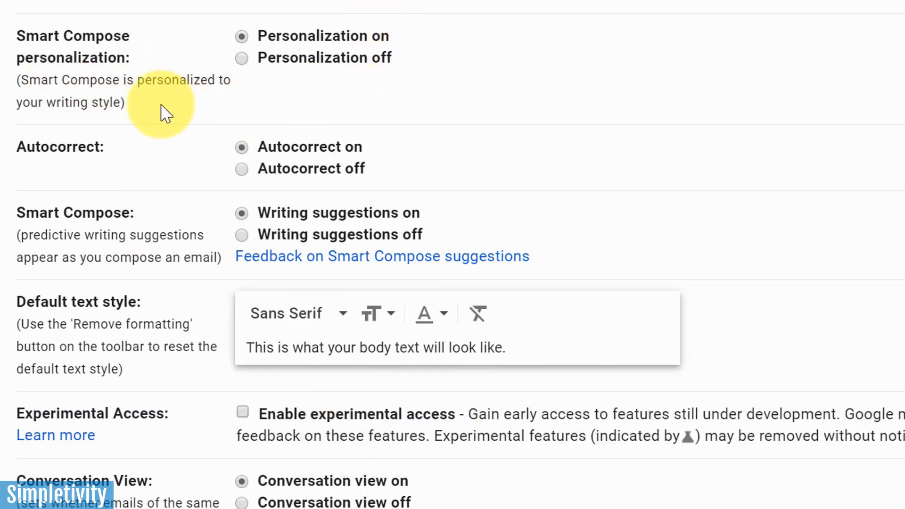
mouse_move(144, 101)
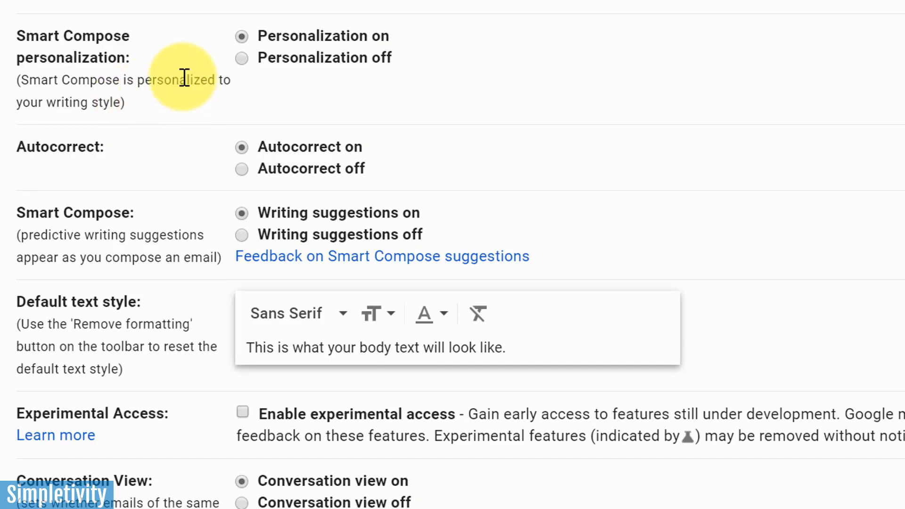
mouse_move(208, 205)
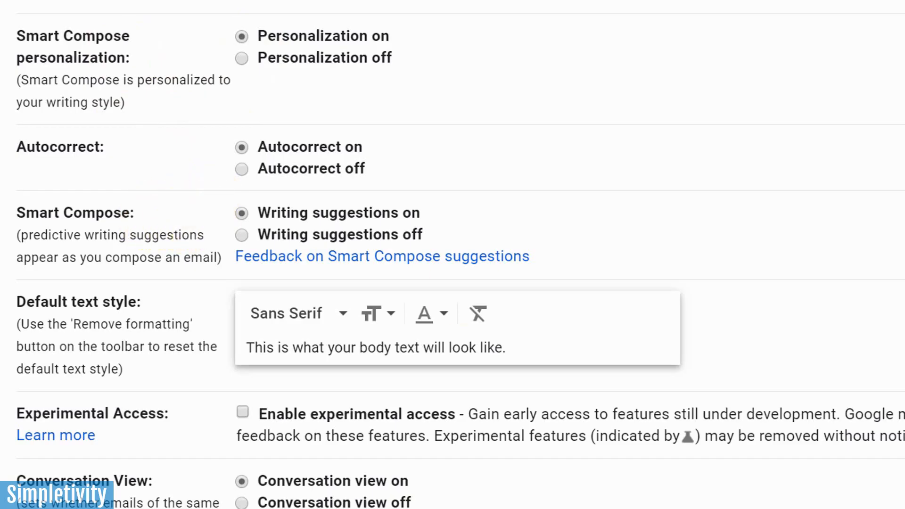
scroll(down, 3)
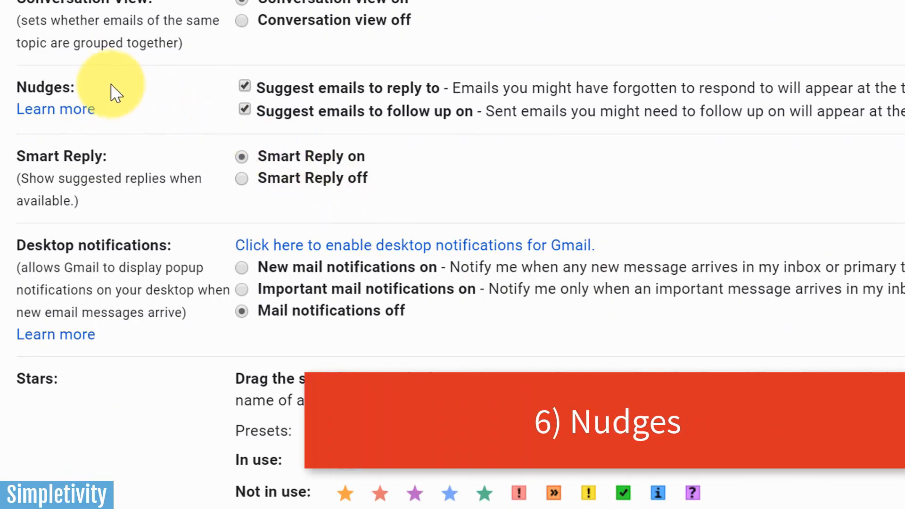
mouse_move(133, 102)
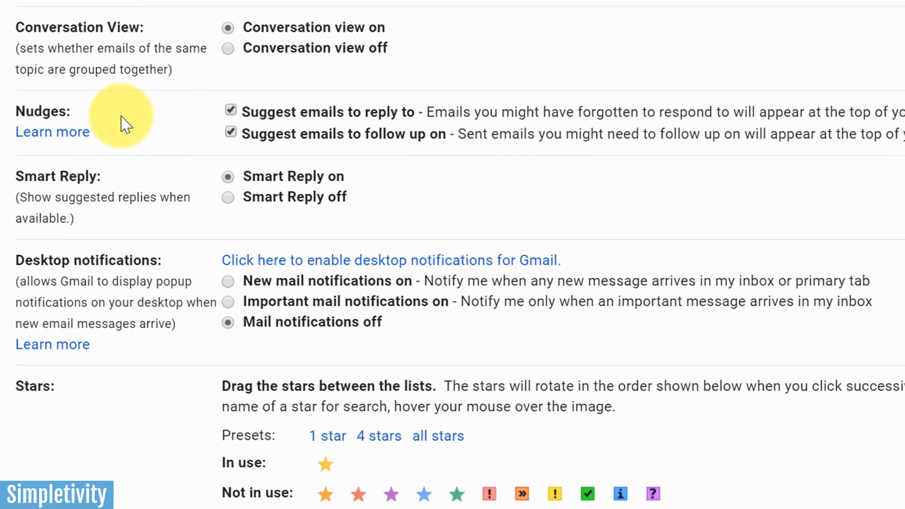
scroll(down, 3)
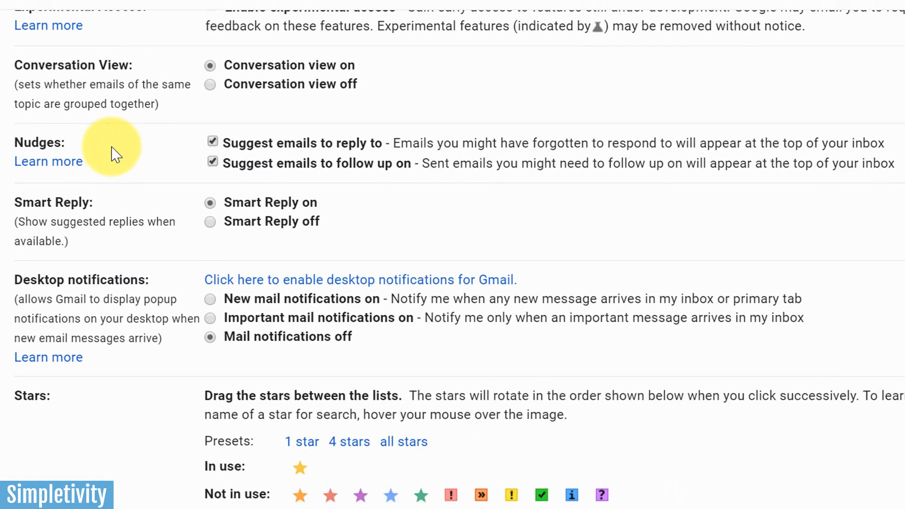
mouse_move(251, 156)
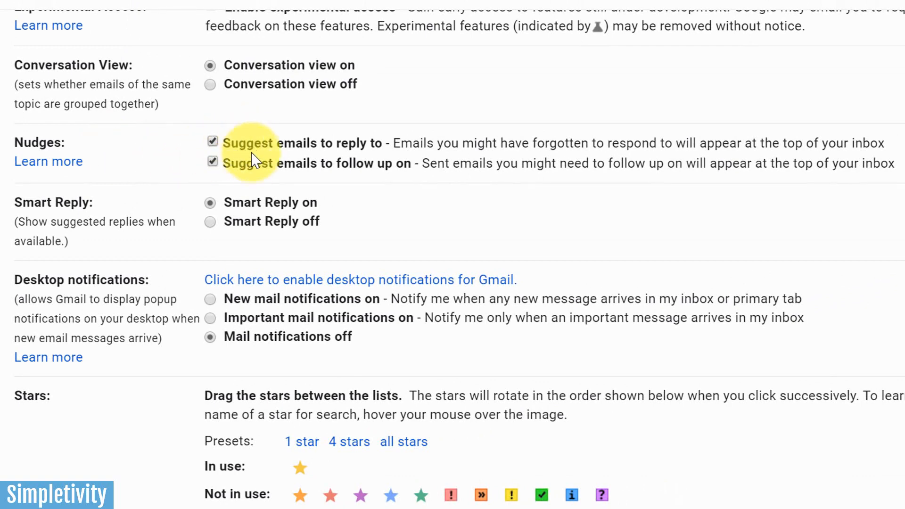
mouse_move(231, 153)
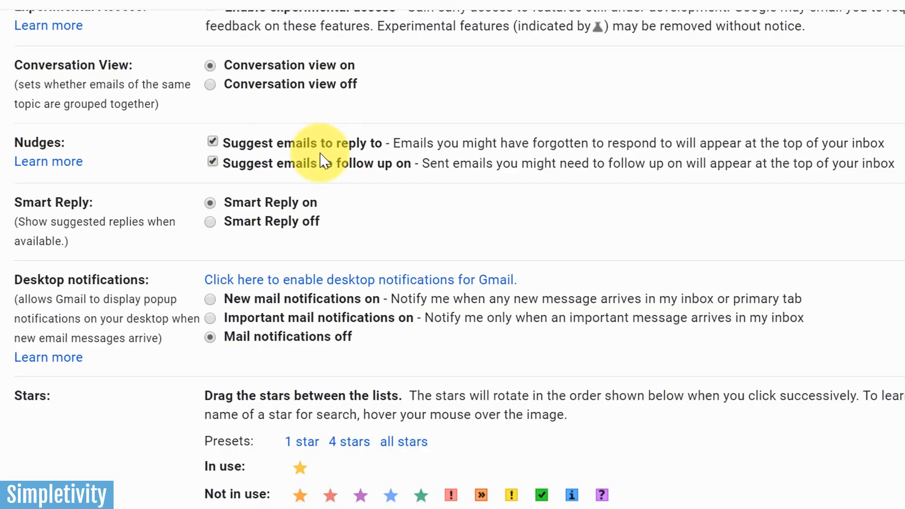
mouse_move(347, 190)
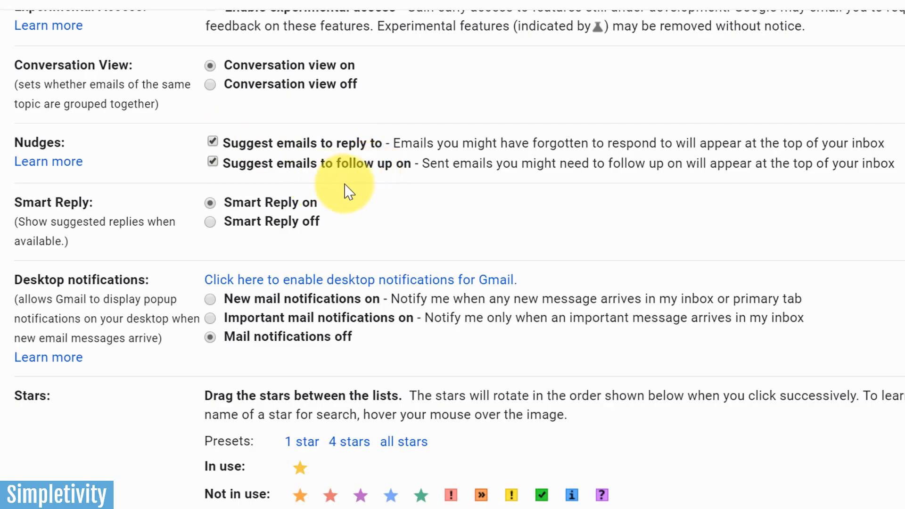
mouse_move(390, 185)
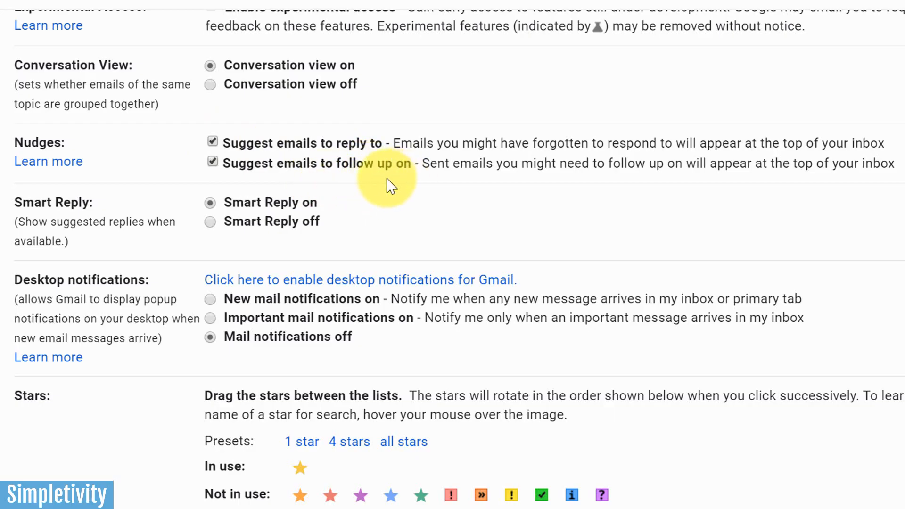
mouse_move(380, 187)
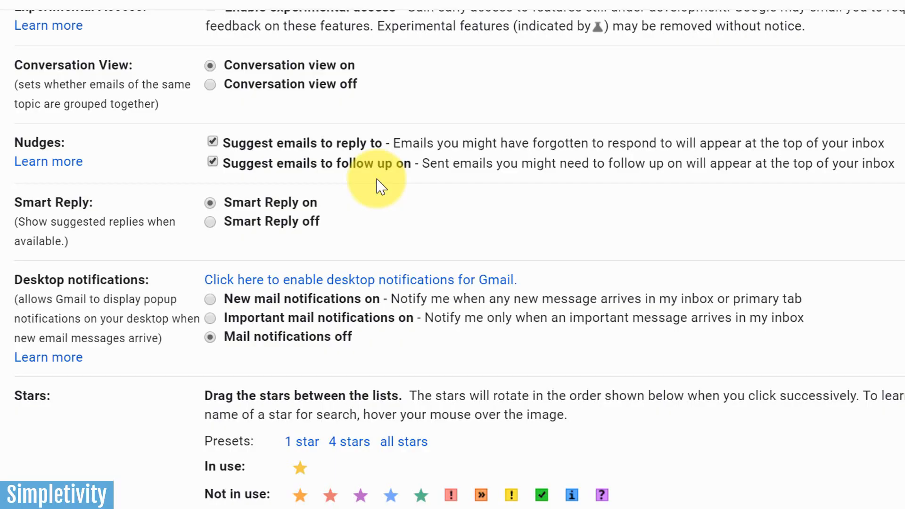
mouse_move(370, 184)
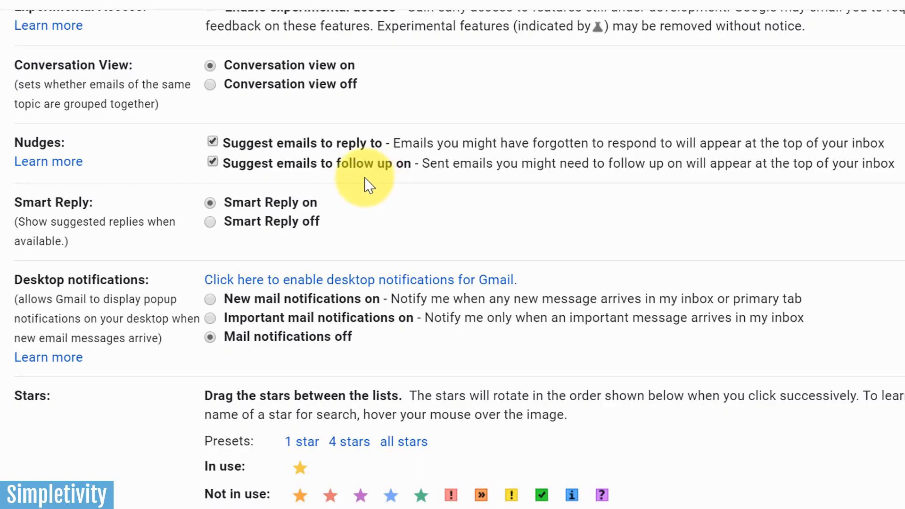
mouse_move(358, 182)
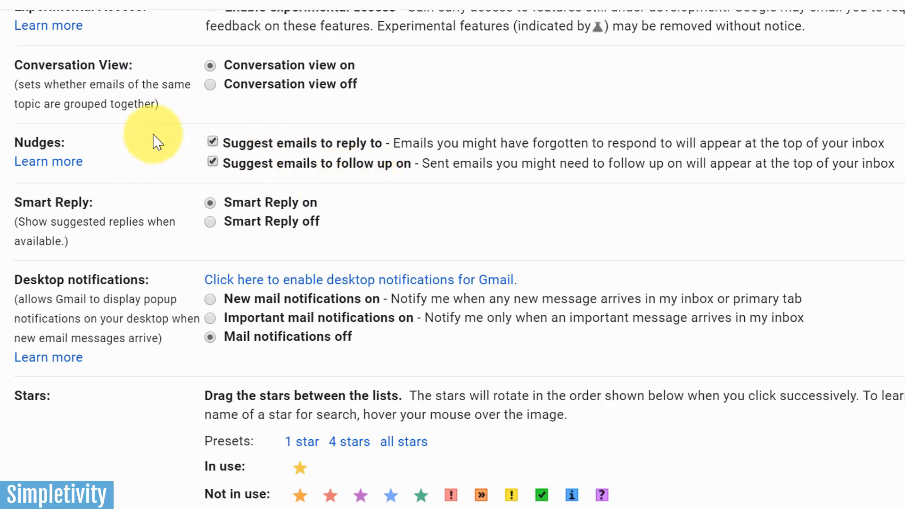
mouse_move(352, 179)
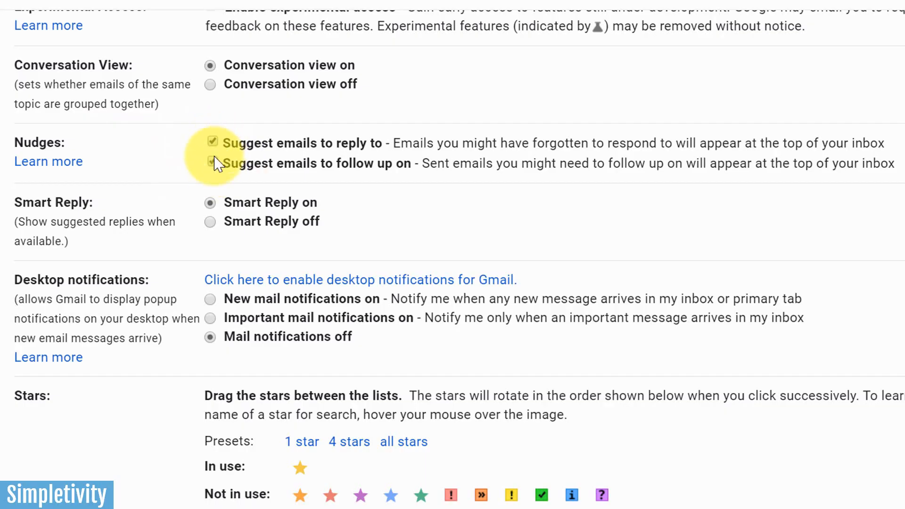
click(211, 162)
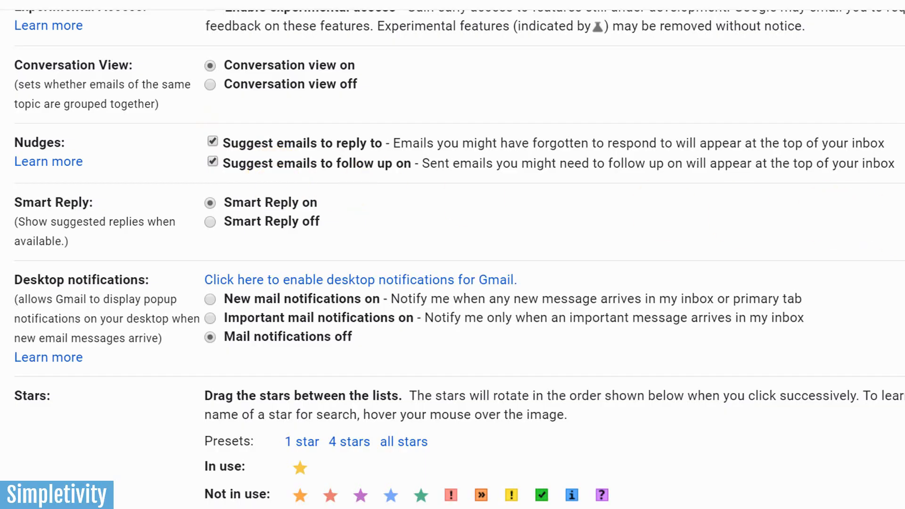
Step: Scroll General settings down to the Button labels option
scroll(down, 3)
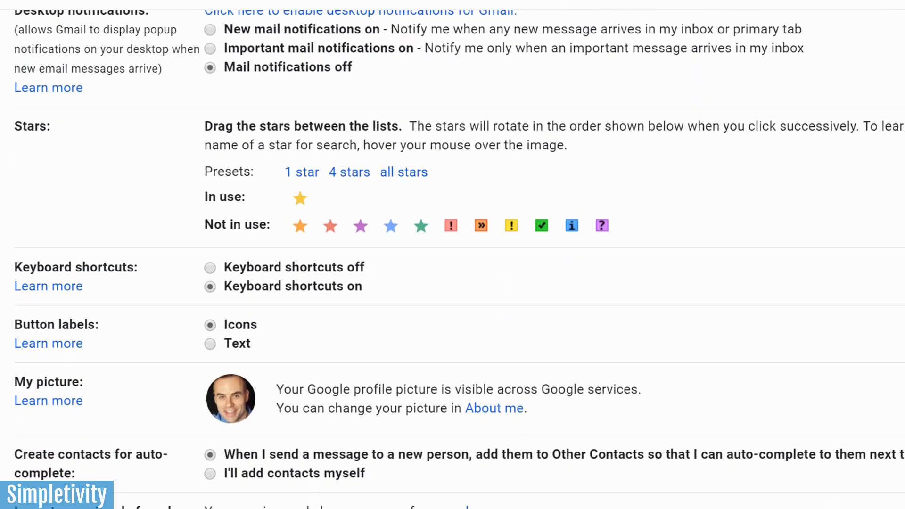
scroll(down, 3)
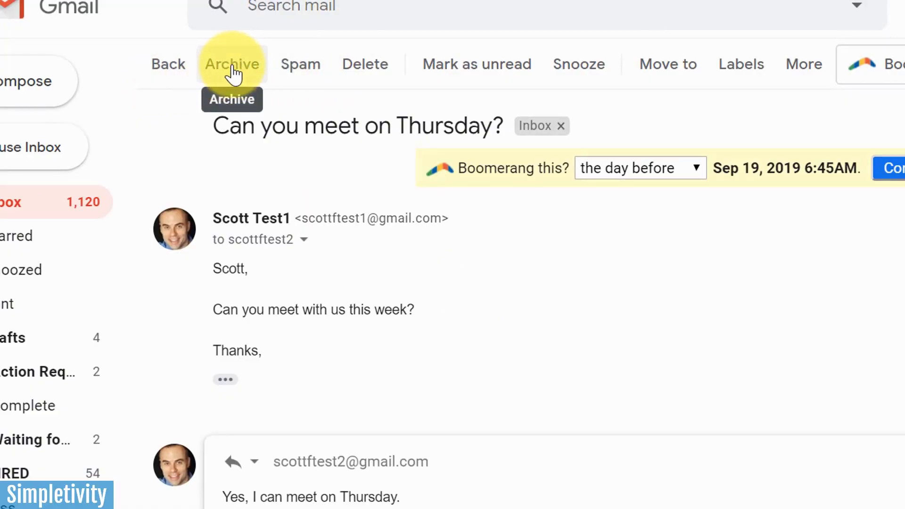
mouse_move(364, 64)
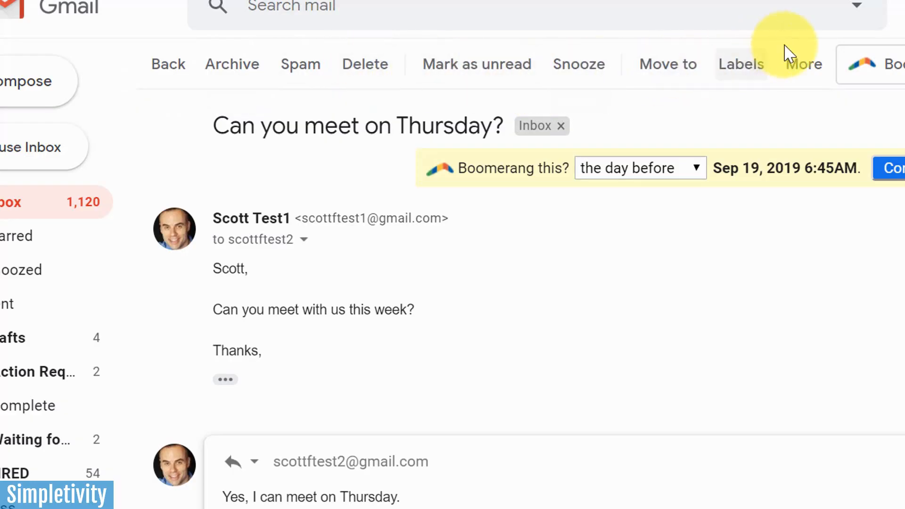
mouse_move(167, 64)
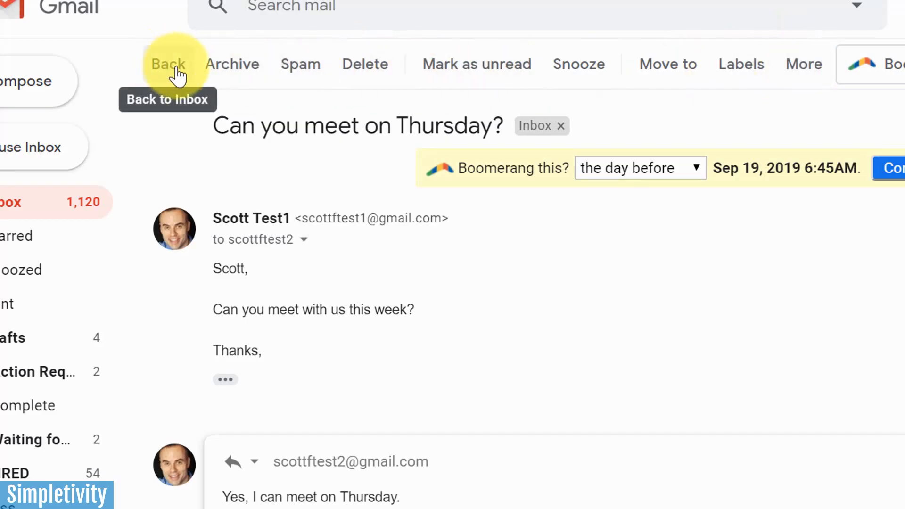
mouse_move(364, 64)
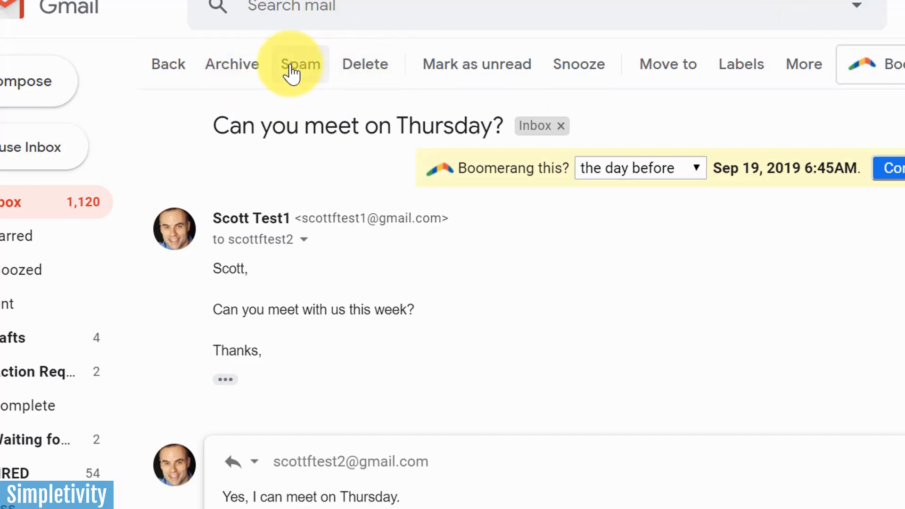
mouse_move(578, 64)
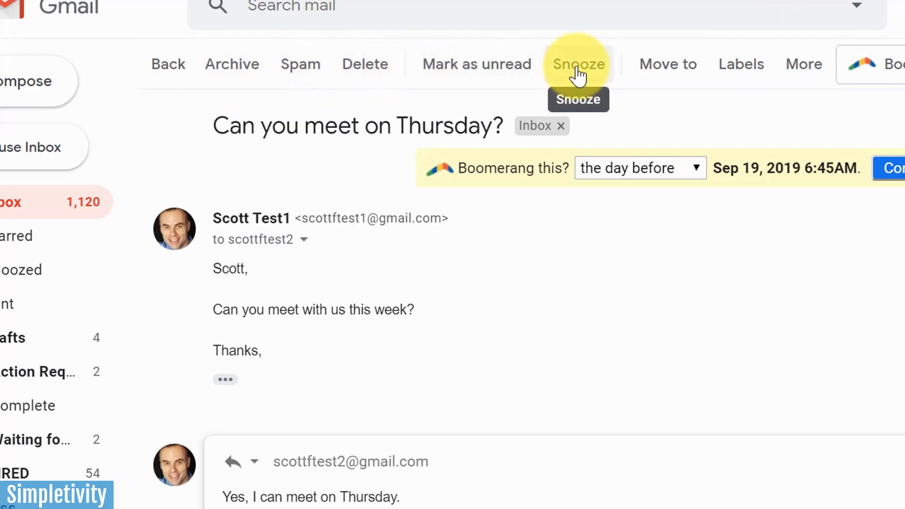
mouse_move(640, 87)
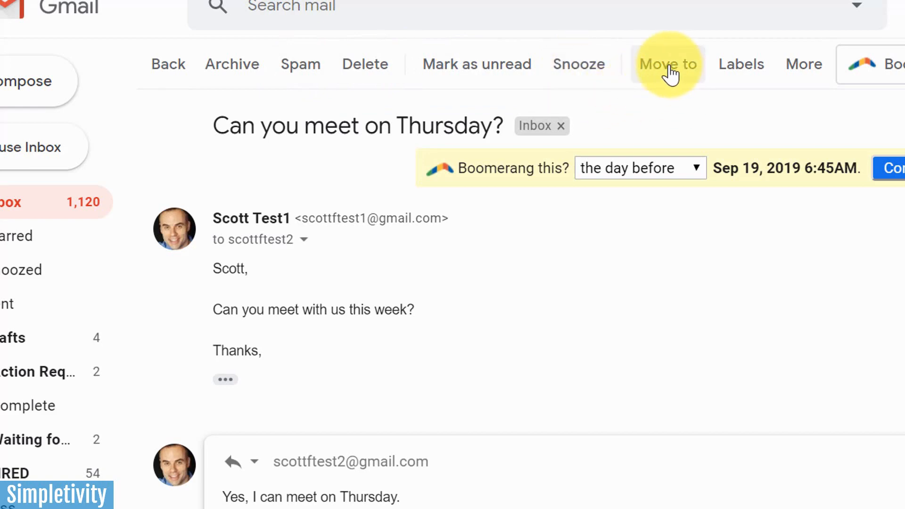
mouse_move(741, 64)
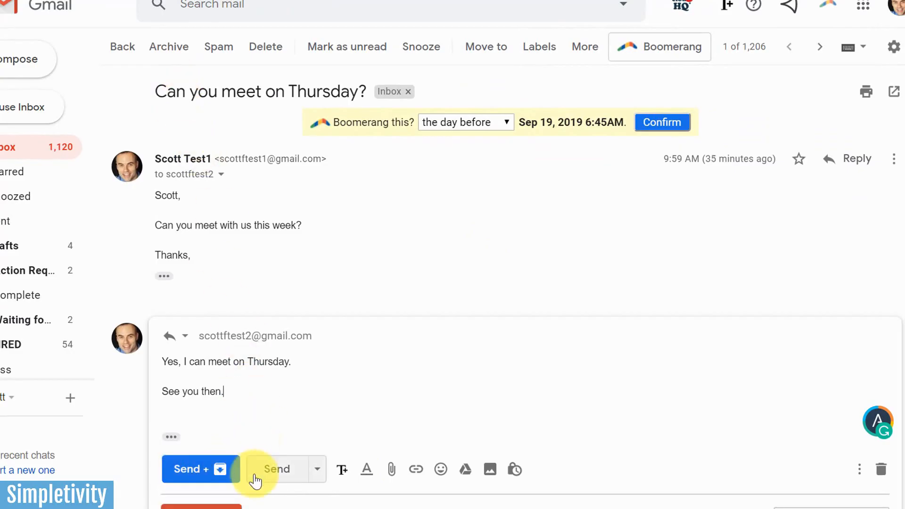
mouse_move(169, 46)
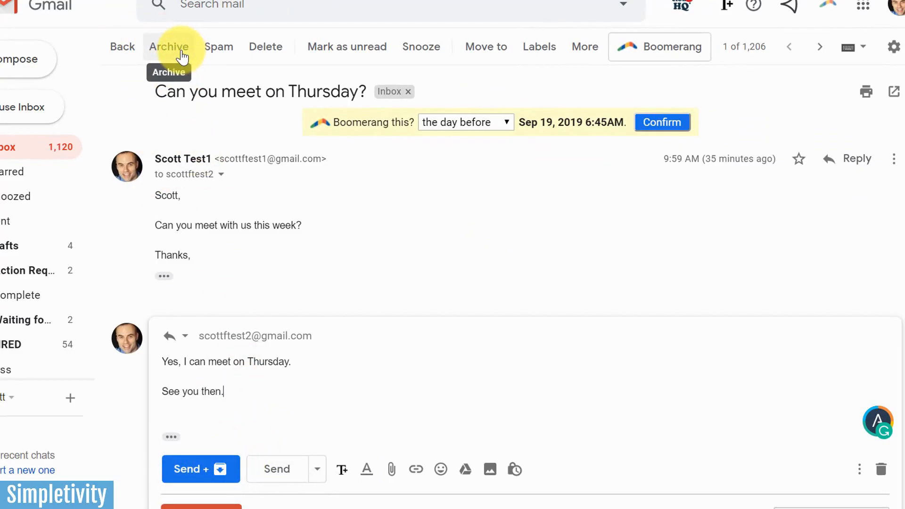
Step: Leave the Thursday meeting conversation back to the General settings page
click(894, 47)
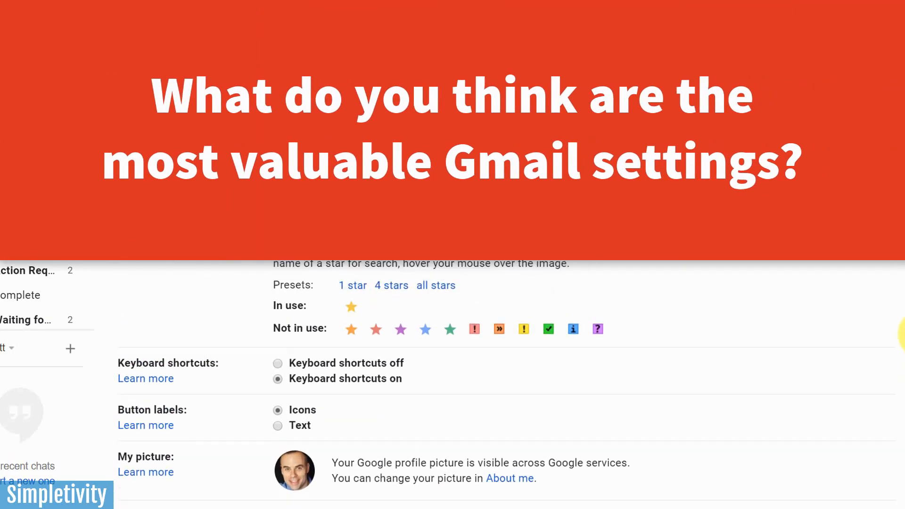
scroll(down, 3)
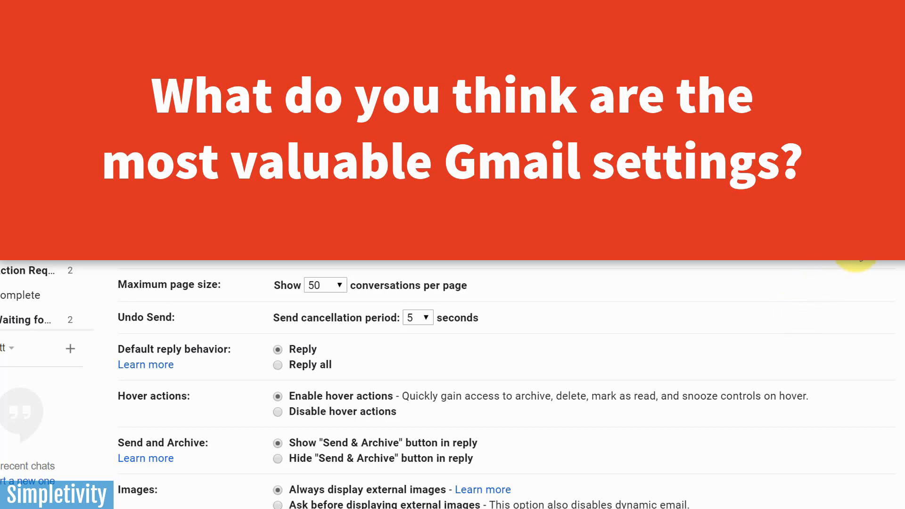
scroll(down, 3)
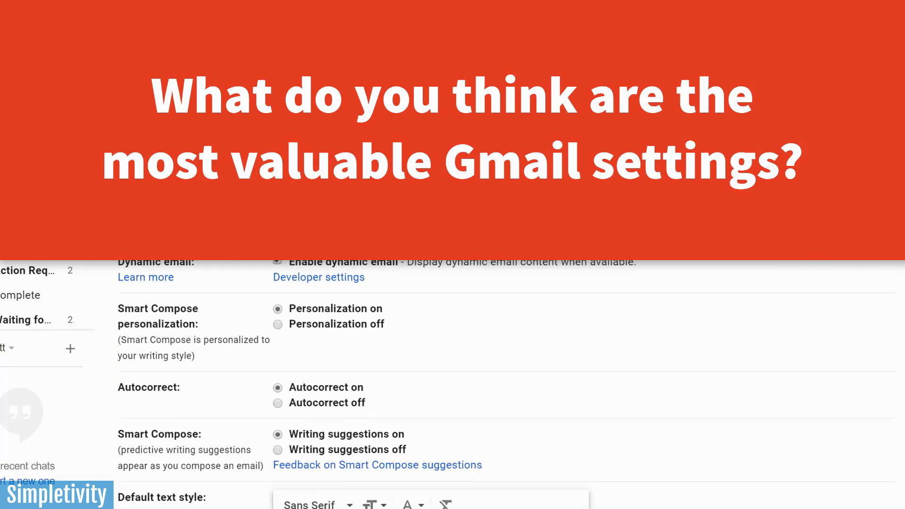